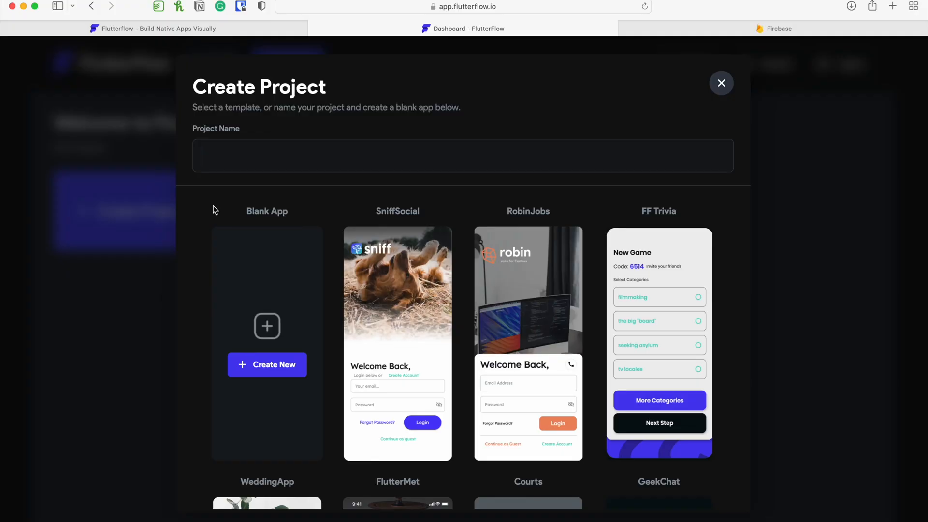
Create a blank FlutterFlow project named 'Firebase' and finish setup to start building
text(Fire)
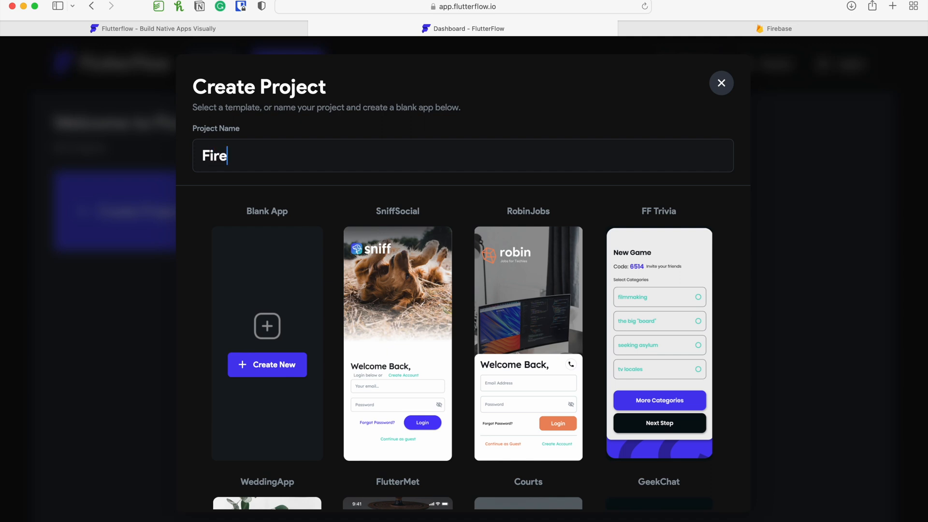
text(base)
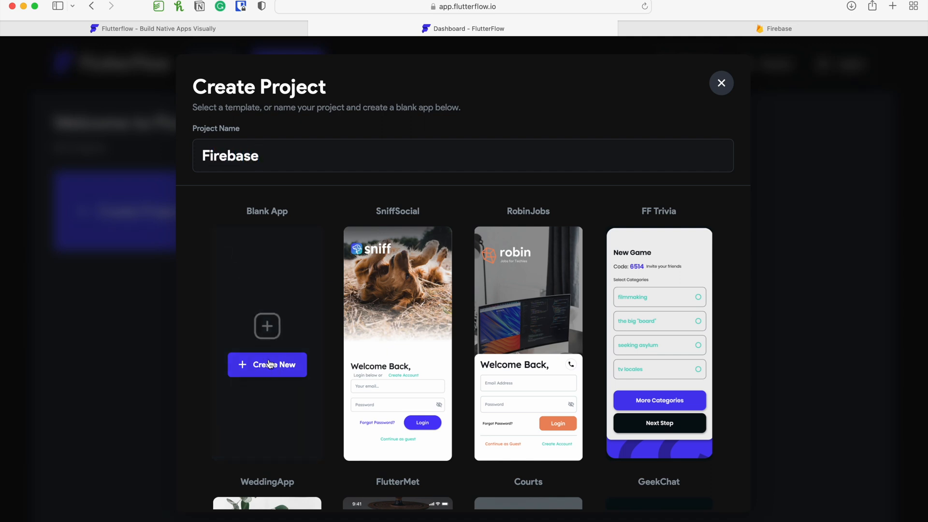
click(266, 365)
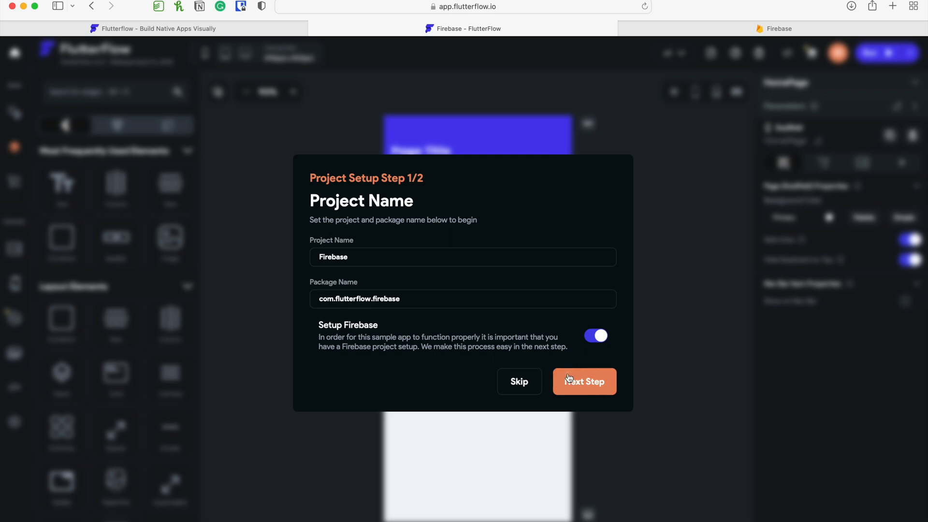
click(584, 381)
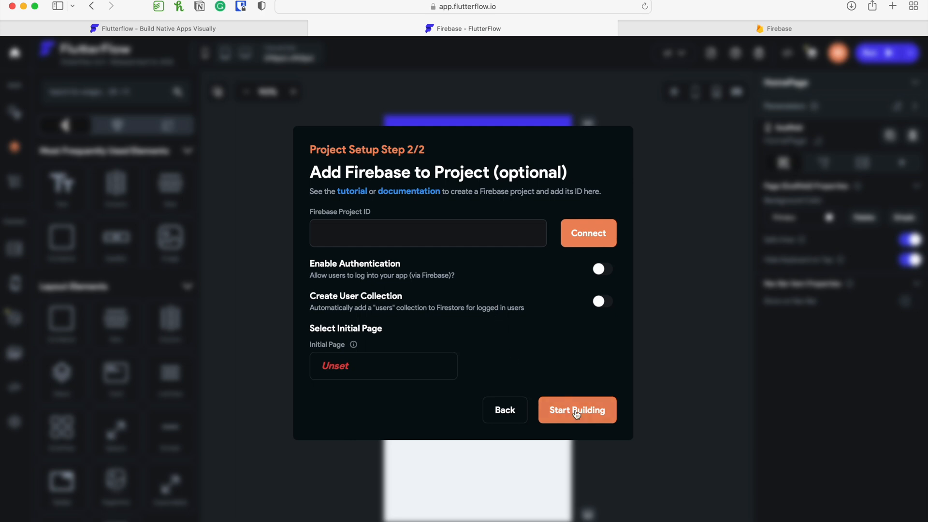
click(576, 409)
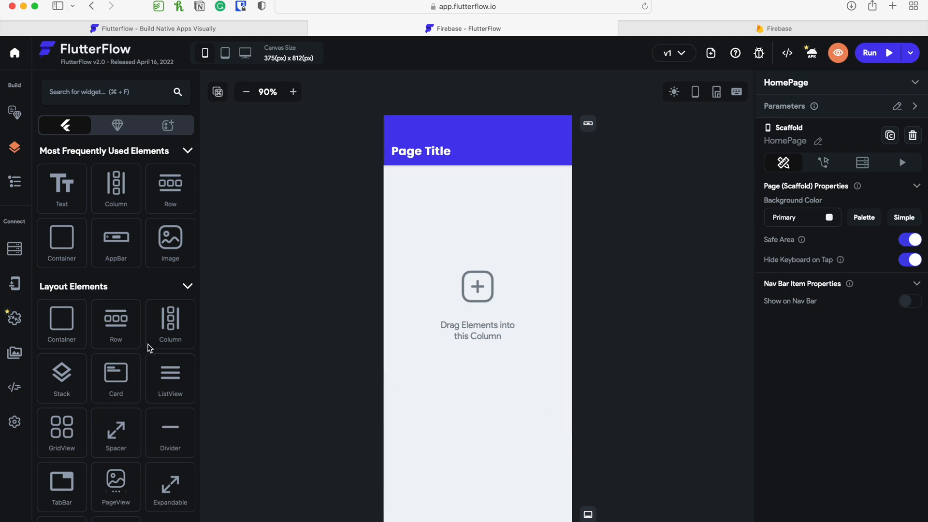
Show the project's Firestore database panel, currently with no collections
click(14, 249)
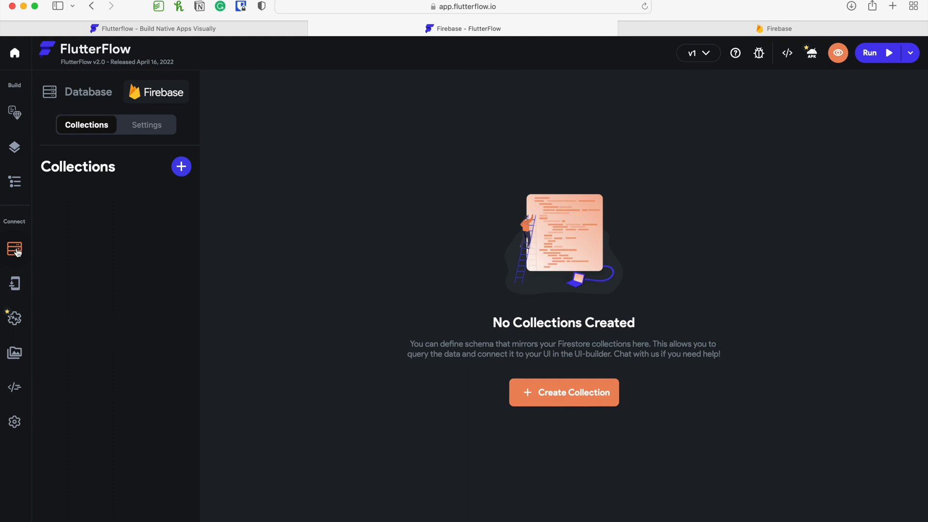
mouse_move(663, 28)
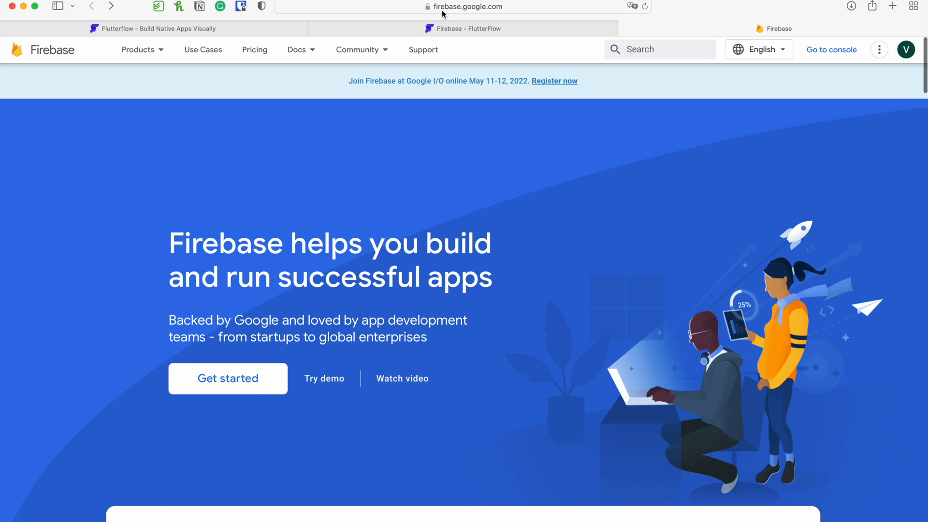
mouse_move(490, 13)
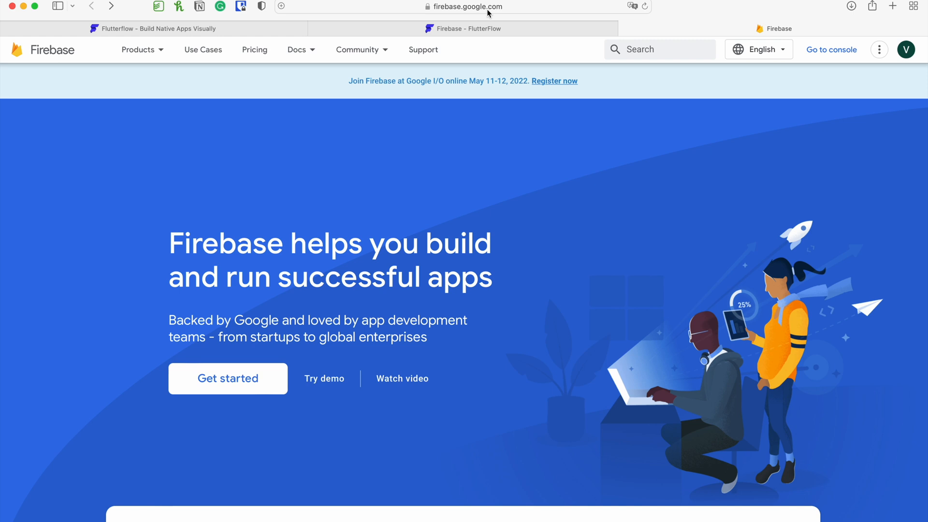
mouse_move(901, 59)
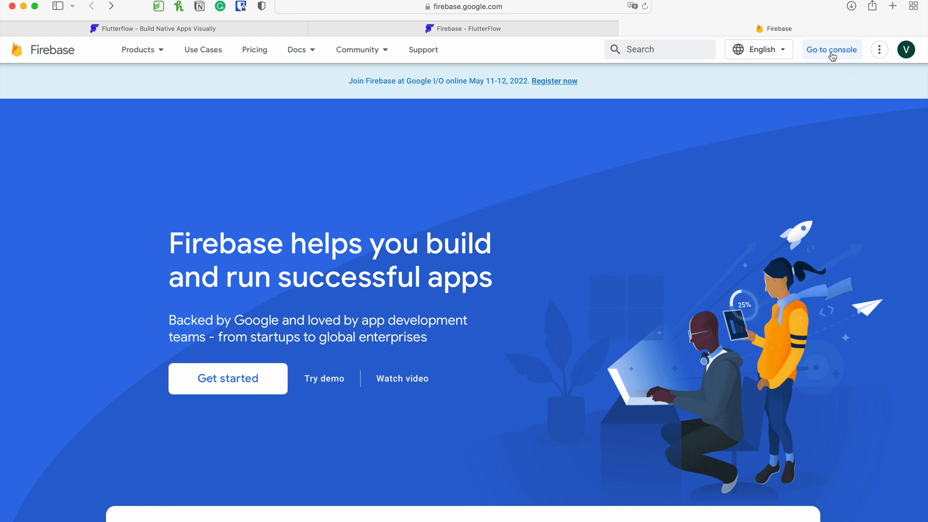
Go to the Firebase Console welcome page from the Firebase site
click(831, 49)
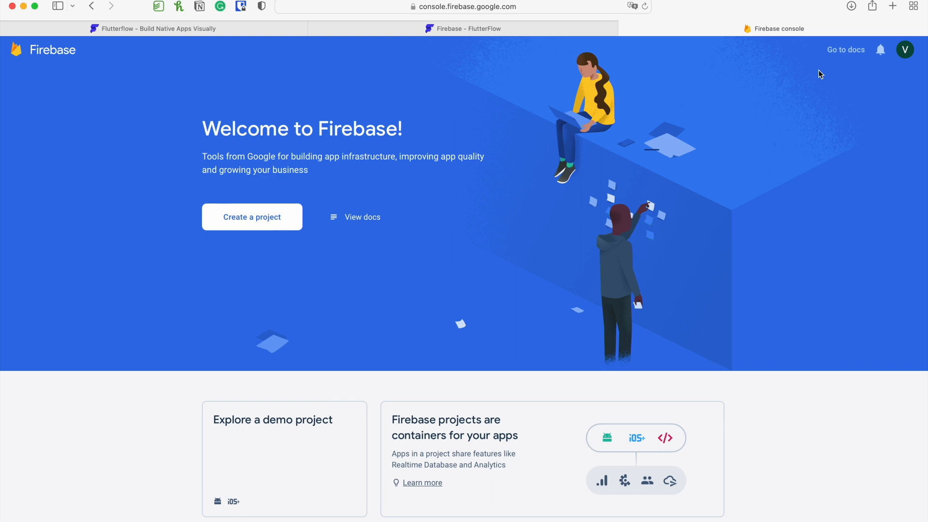
mouse_move(316, 154)
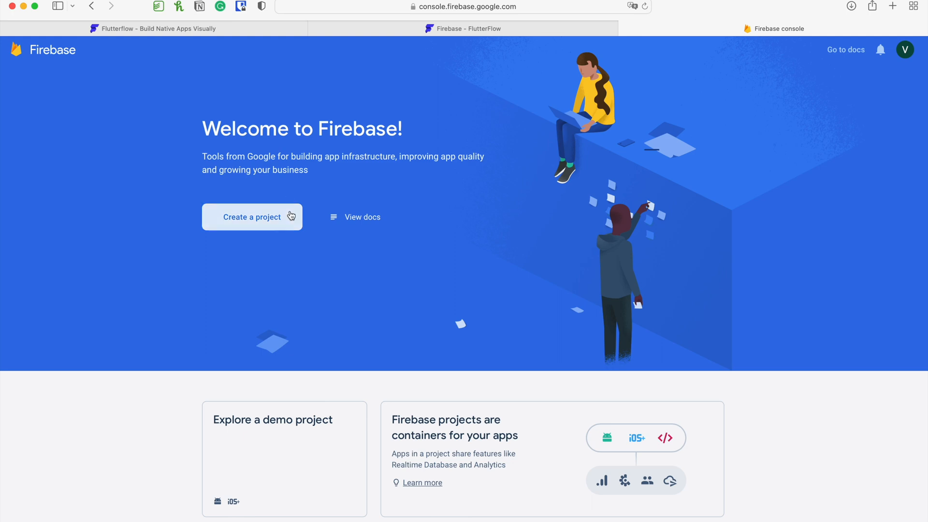
Name the new Firebase project 'Firebase-FlutterFlow', accept both terms, and continue to the Analytics step
click(251, 216)
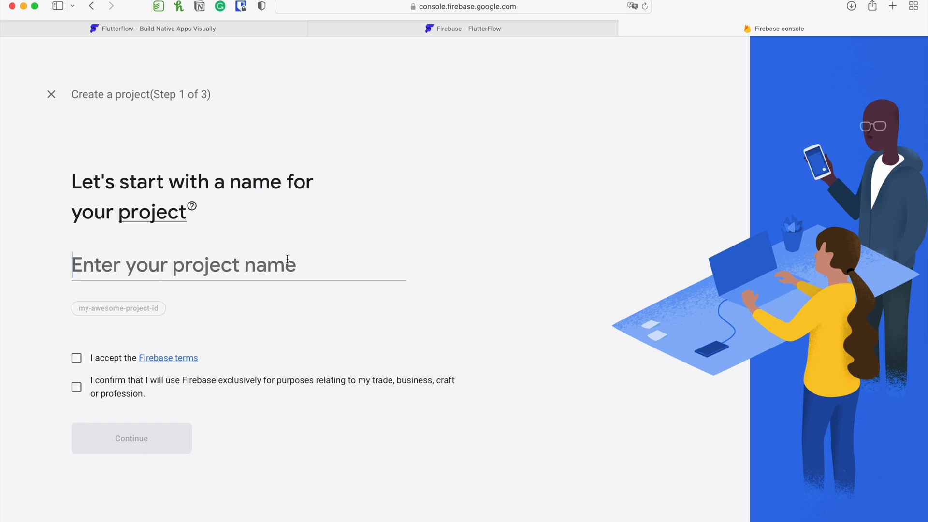
text(Firebase-F)
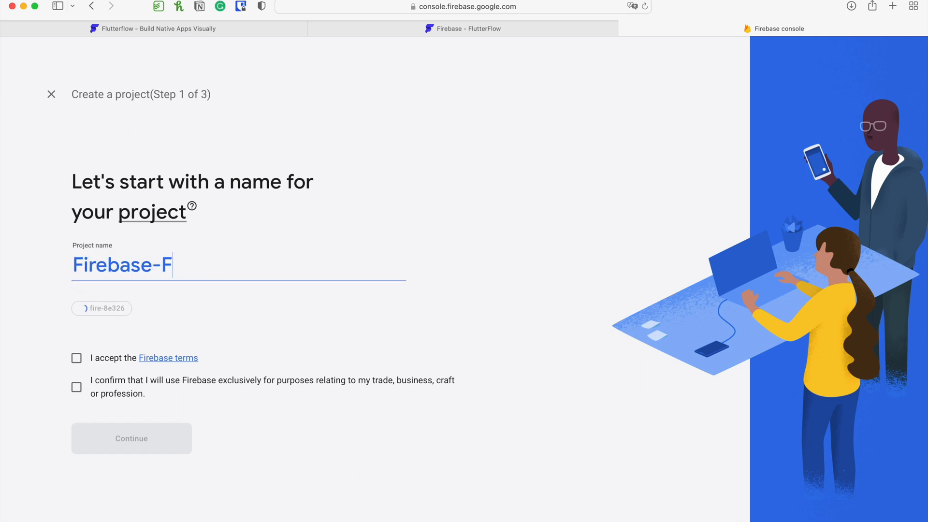
text(lutterFlow)
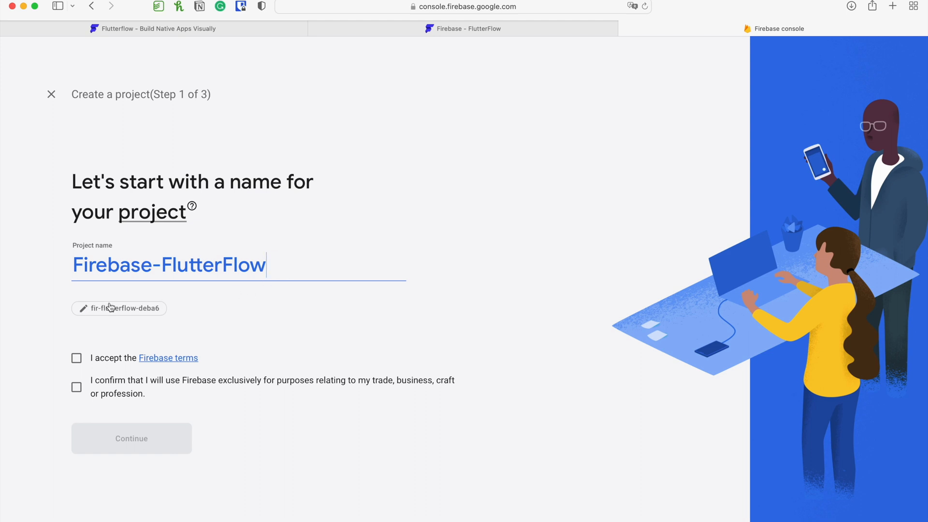
mouse_move(117, 307)
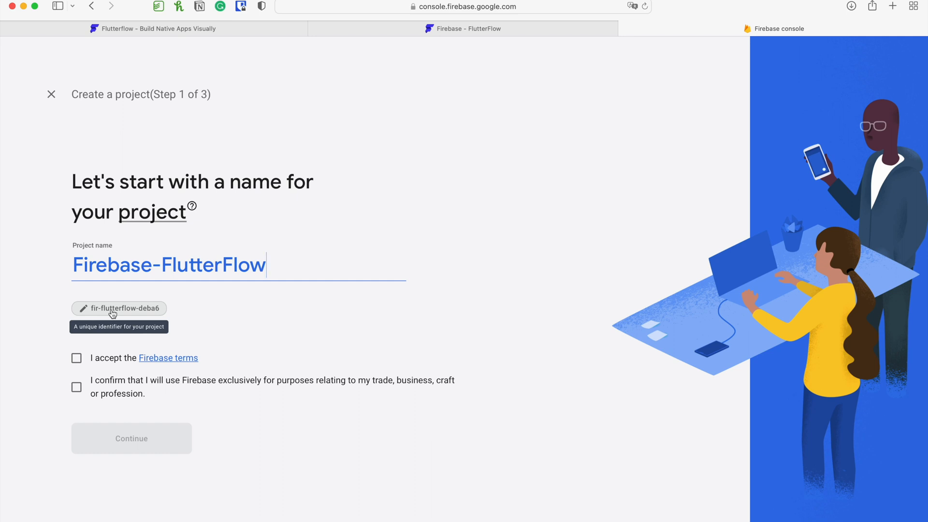
click(76, 357)
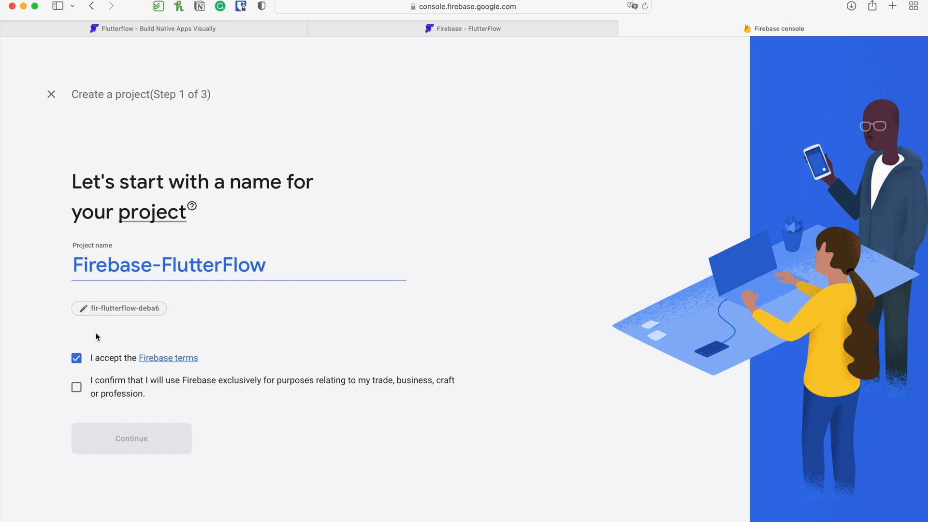
click(76, 387)
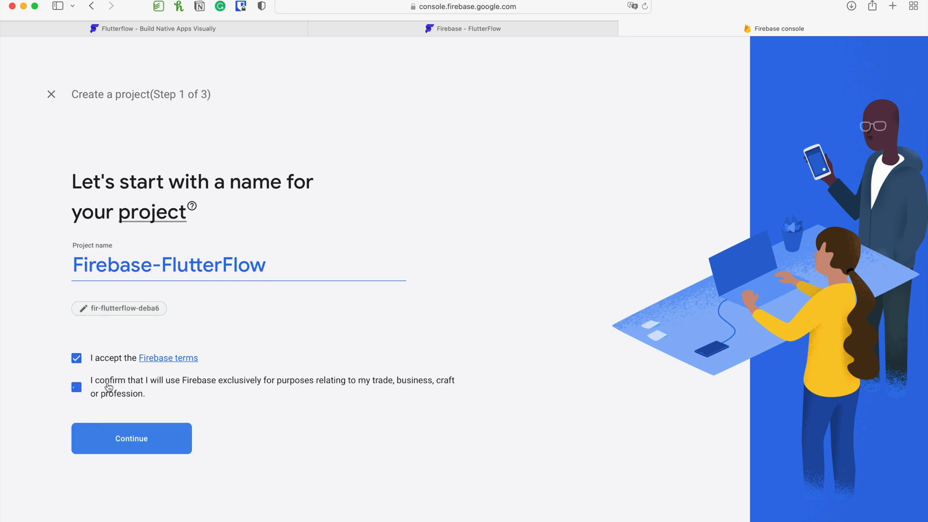
click(75, 386)
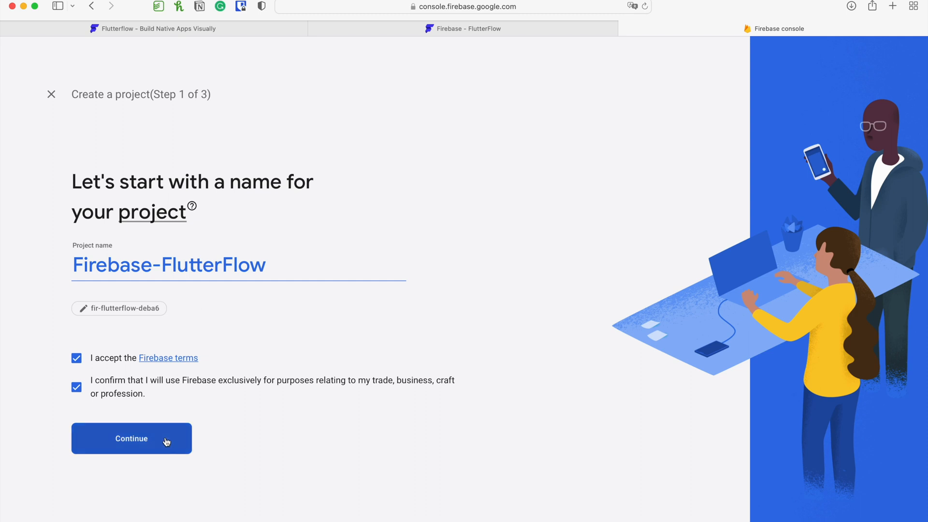
click(132, 439)
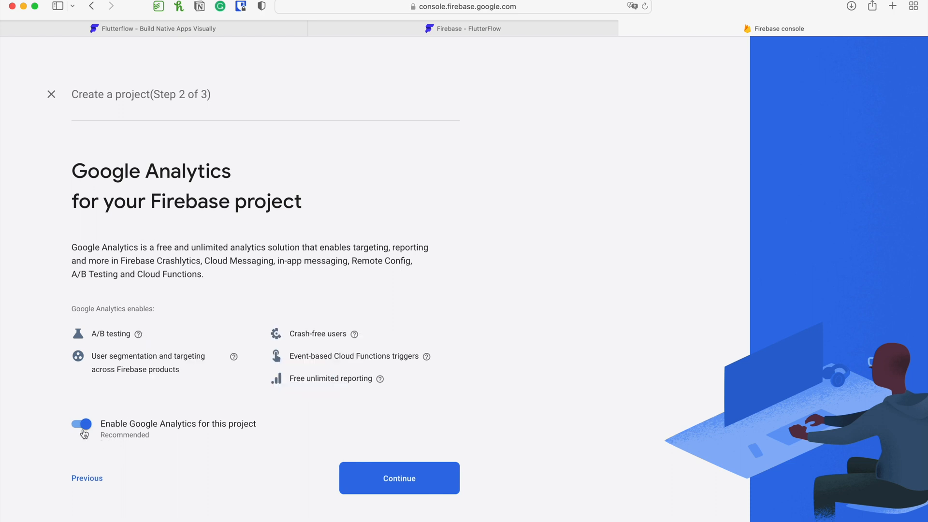
Disable Google Analytics and create the Firebase-FlutterFlow project
click(81, 423)
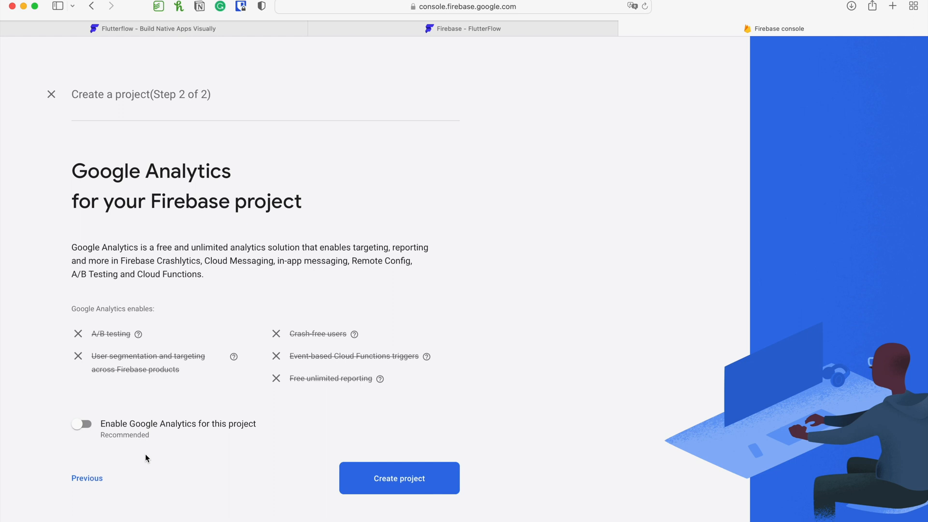
mouse_move(399, 478)
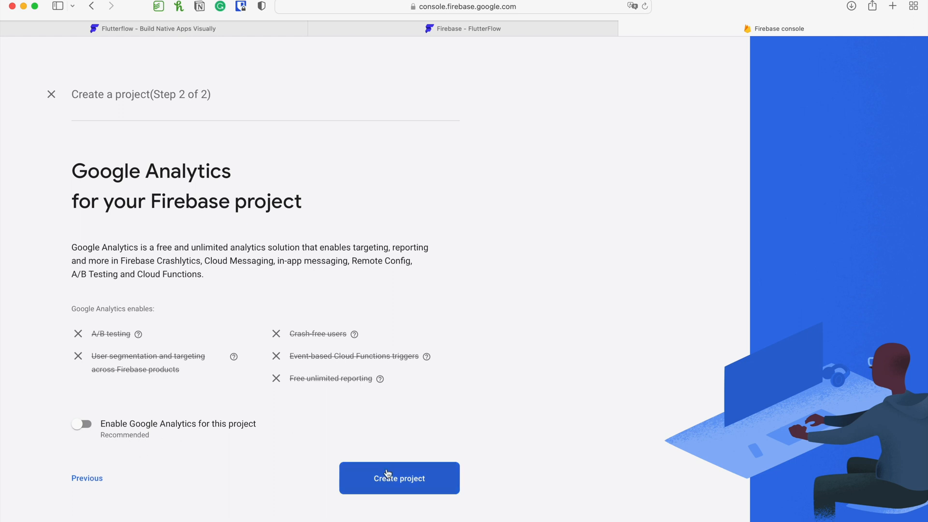
click(399, 478)
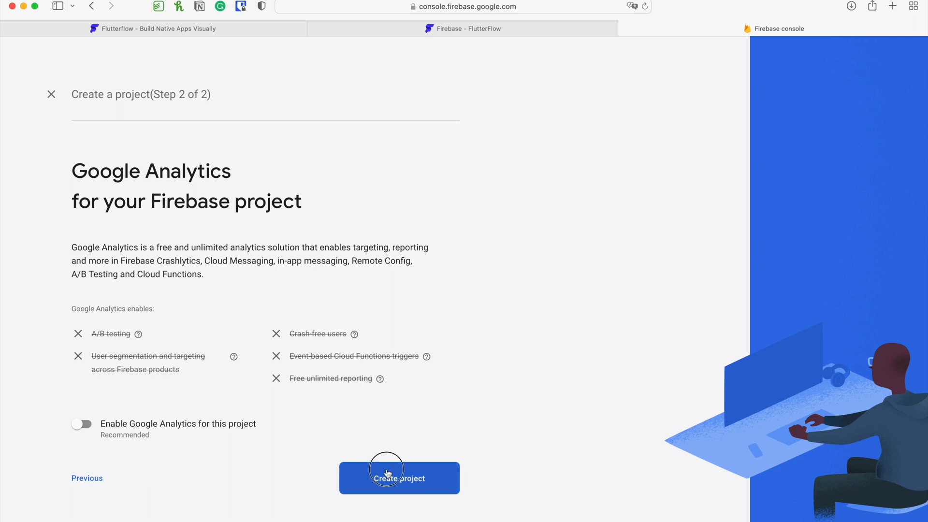
click(399, 477)
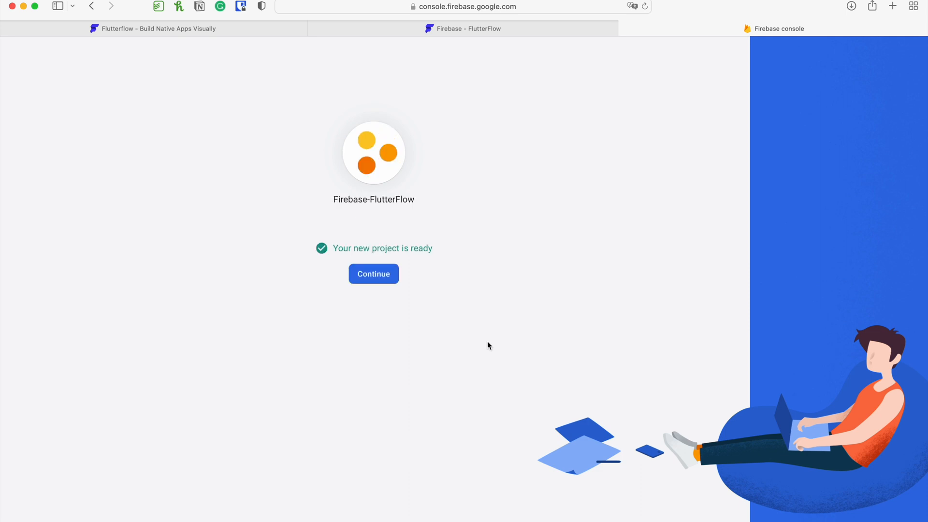
mouse_move(389, 286)
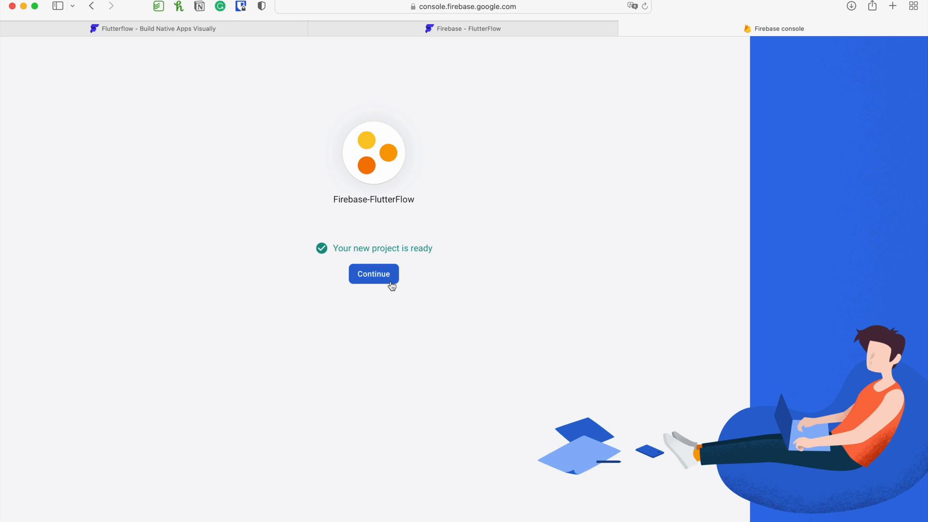
Enter the new project's overview and show its gear settings menu
click(373, 273)
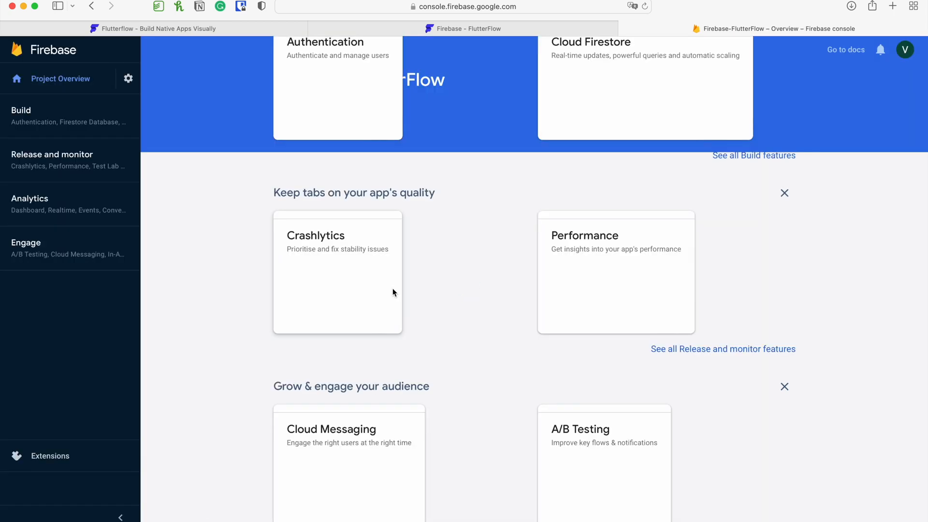
scroll(up, 3)
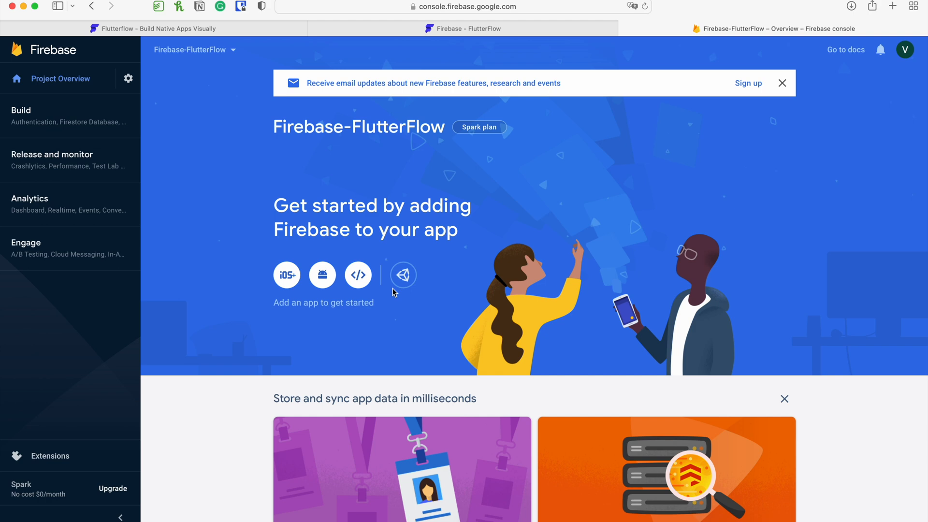
mouse_move(54, 78)
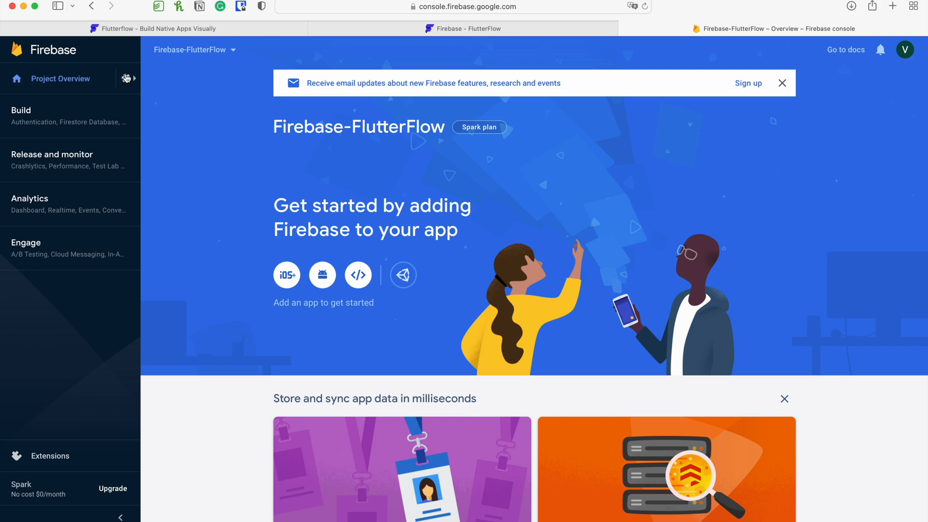
click(126, 79)
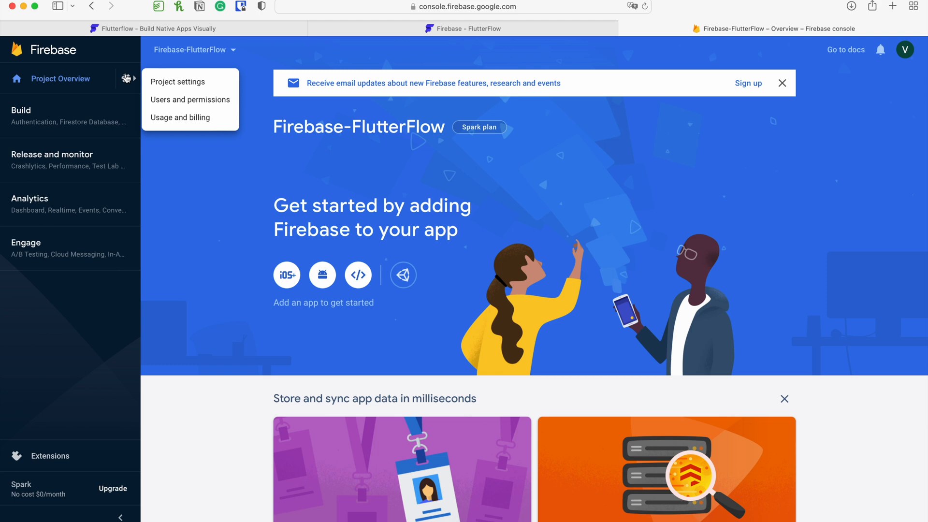
mouse_move(126, 79)
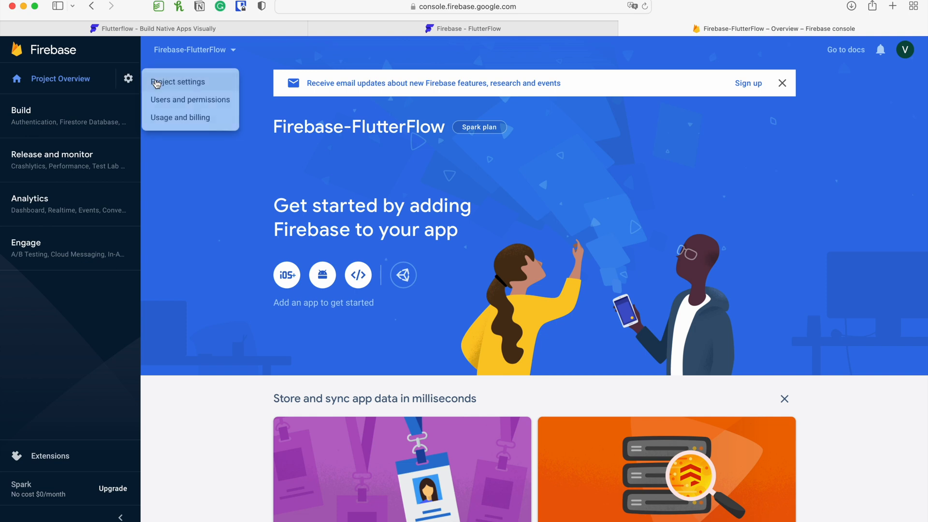
Go to Project settings and view the Users and permissions member list
click(178, 81)
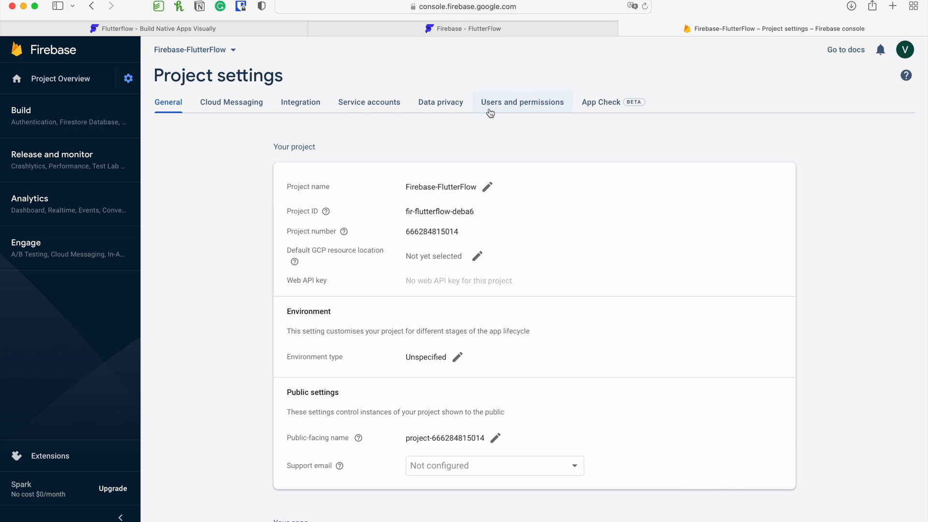
click(522, 101)
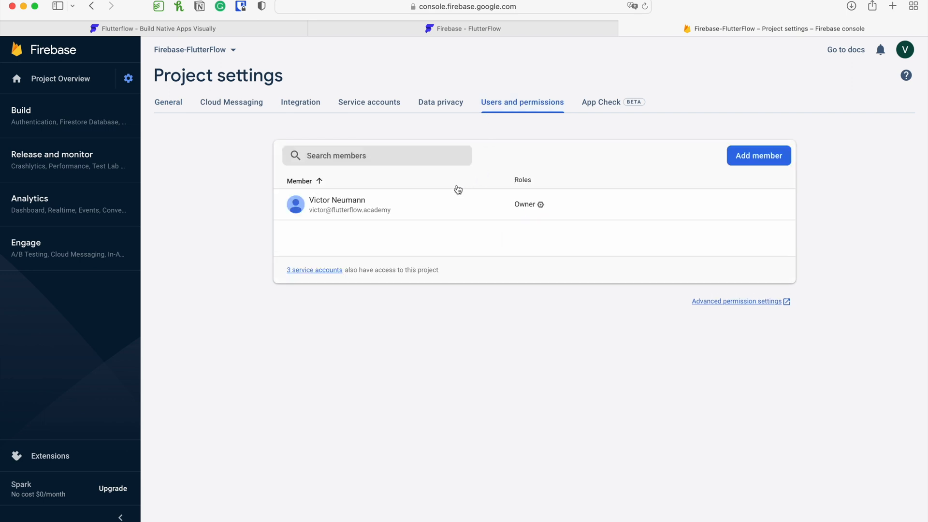
mouse_move(473, 204)
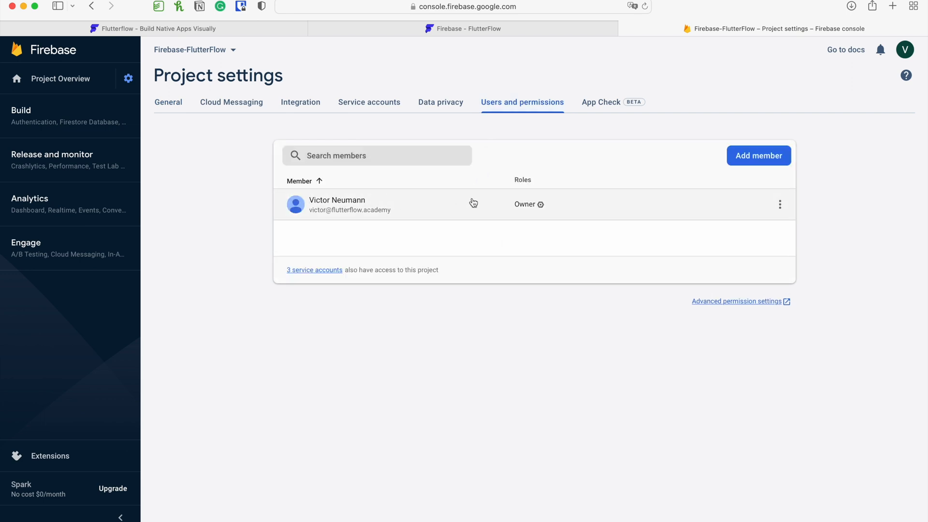
mouse_move(497, 156)
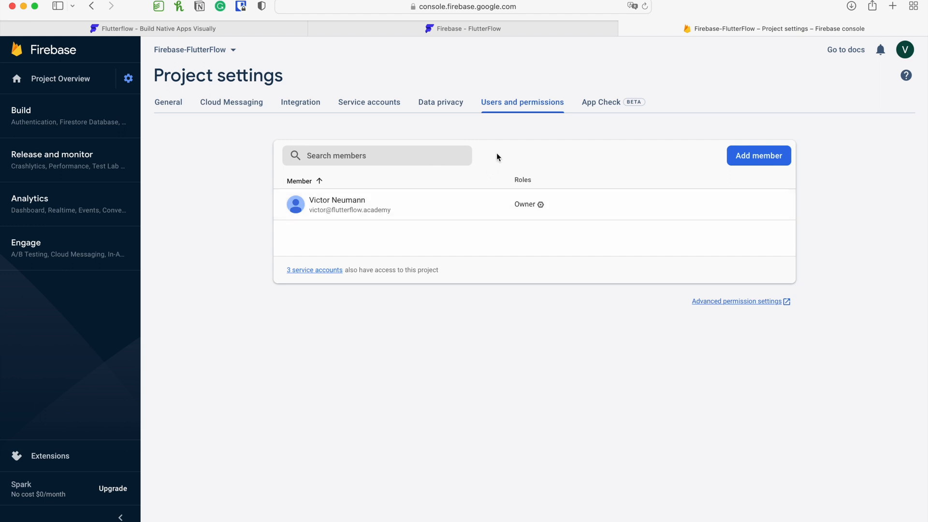
mouse_move(480, 173)
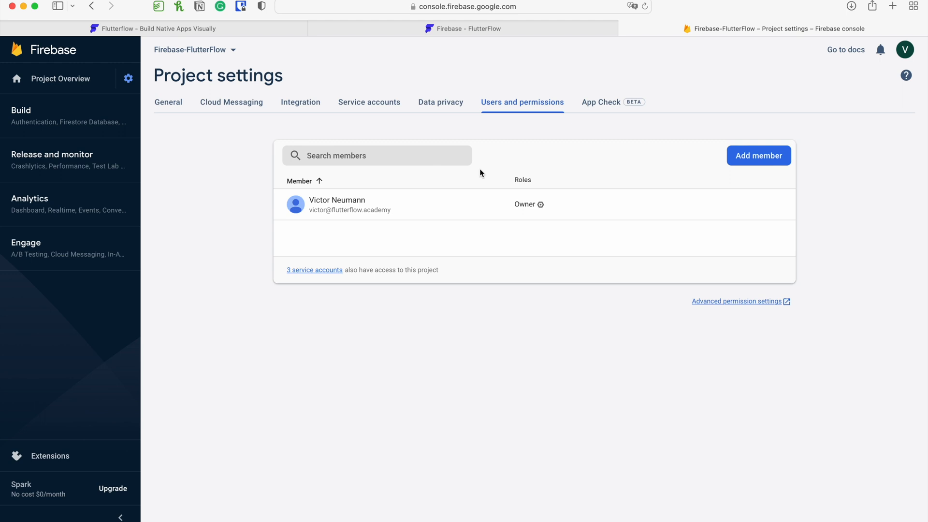
mouse_move(703, 149)
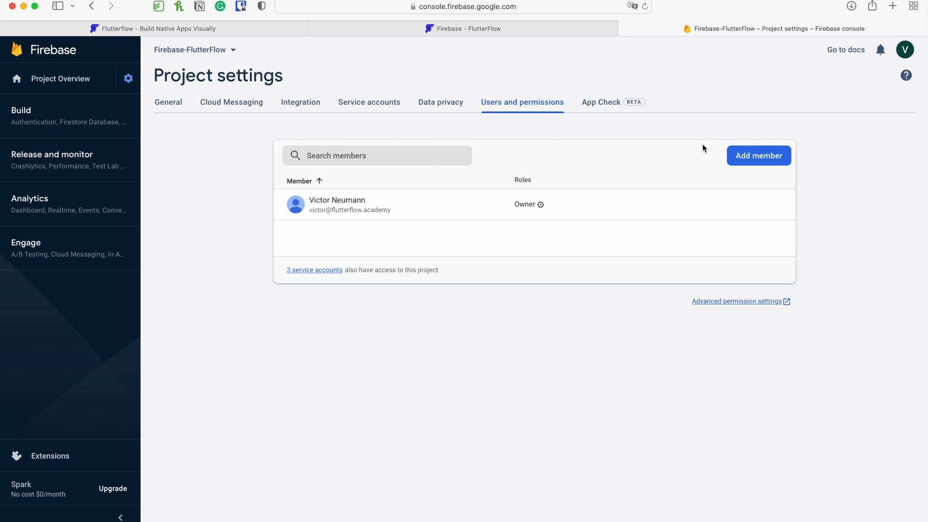
click(757, 155)
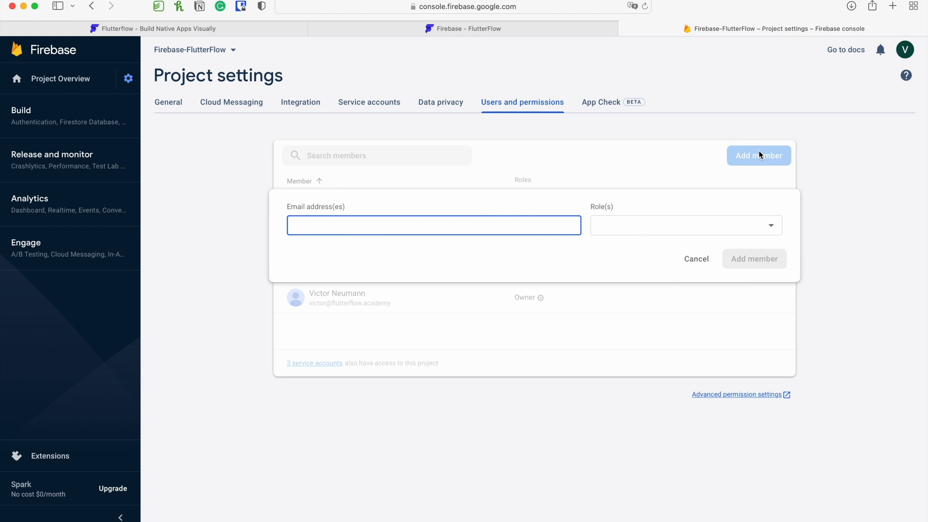
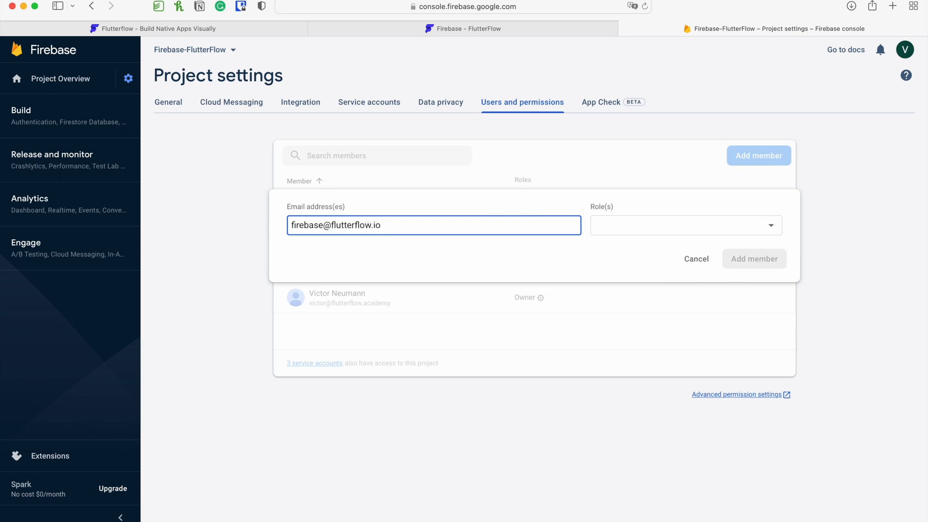
click(683, 225)
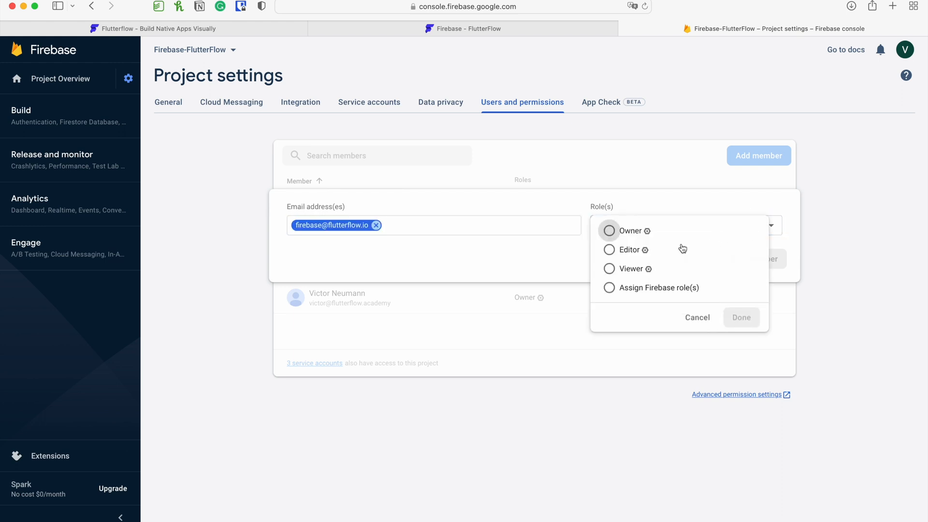
click(609, 250)
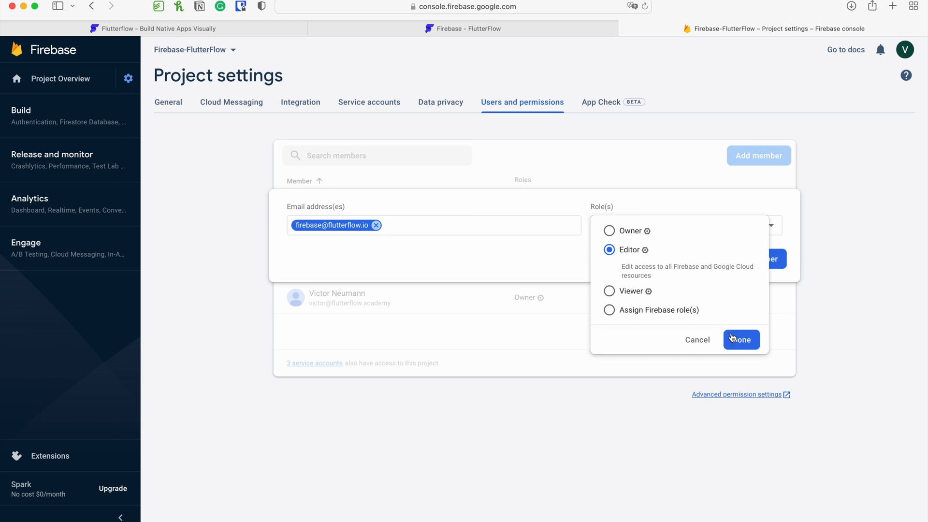
click(740, 339)
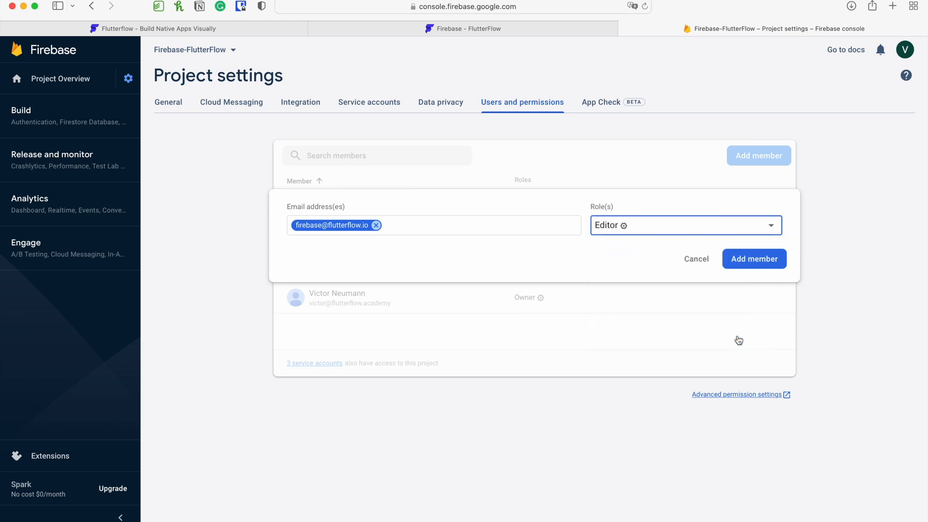
click(753, 259)
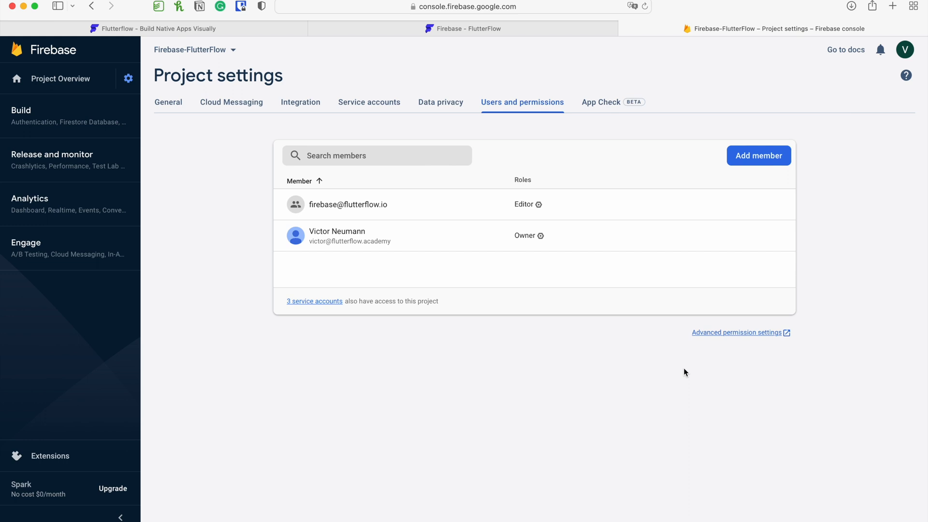
mouse_move(714, 339)
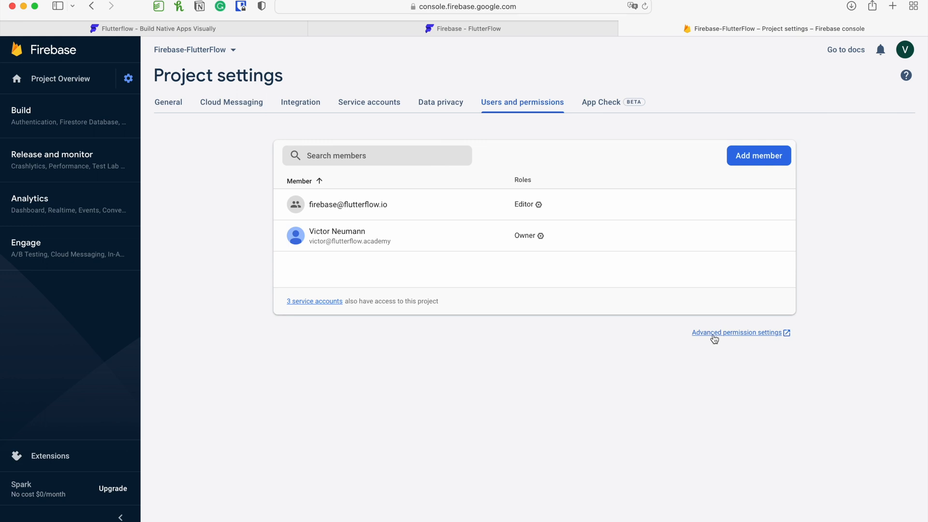
mouse_move(755, 338)
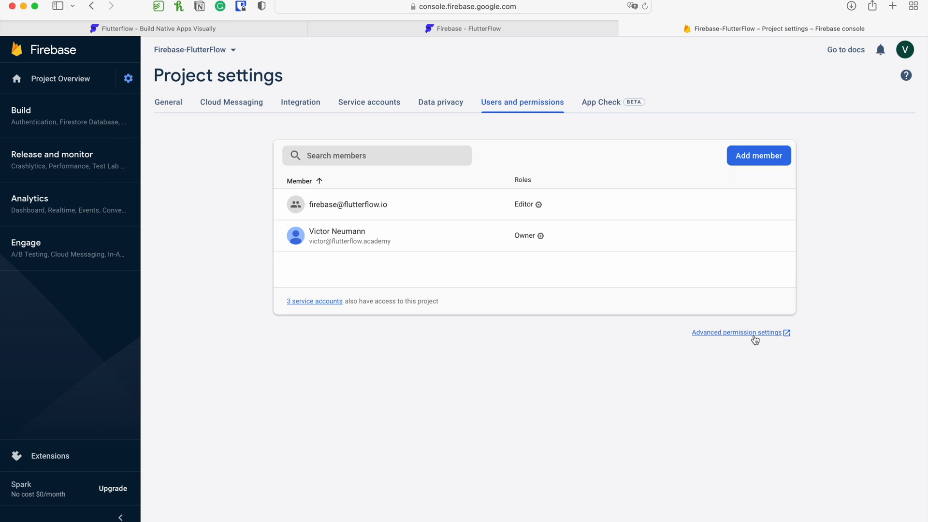
Accept the Google Cloud terms of service via Advanced permission settings to reach the IAM list
click(736, 331)
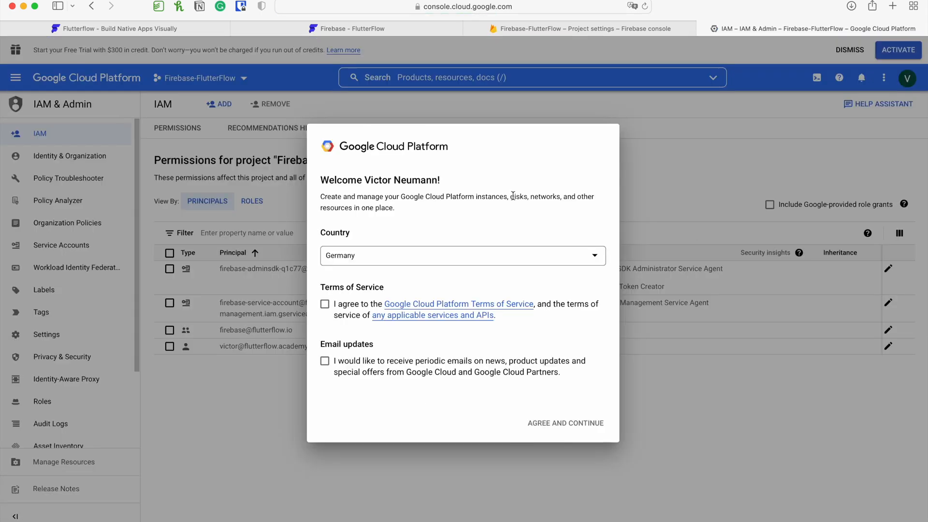
mouse_move(515, 218)
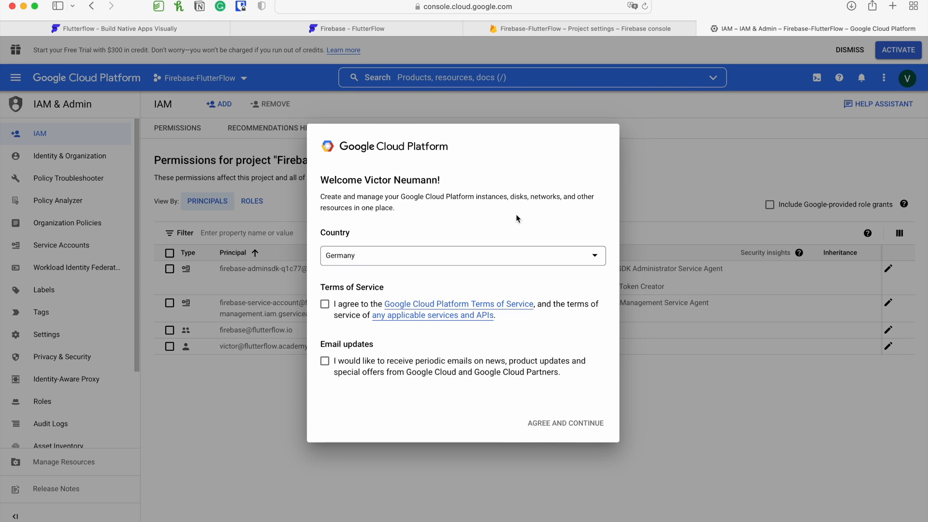
click(325, 304)
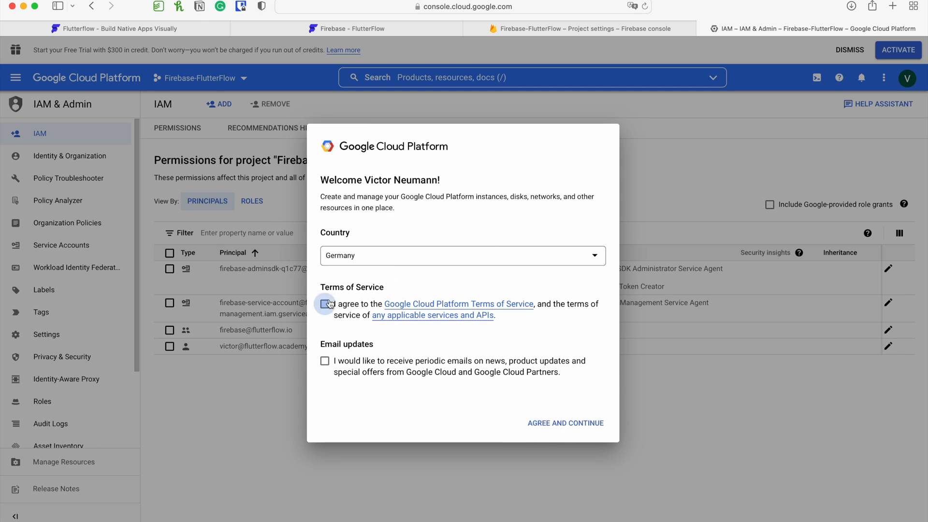
click(325, 303)
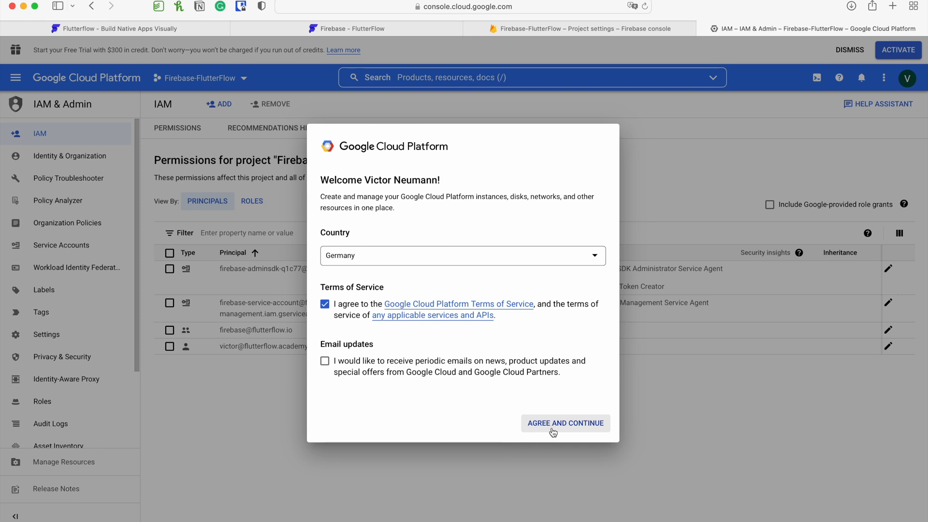
click(564, 422)
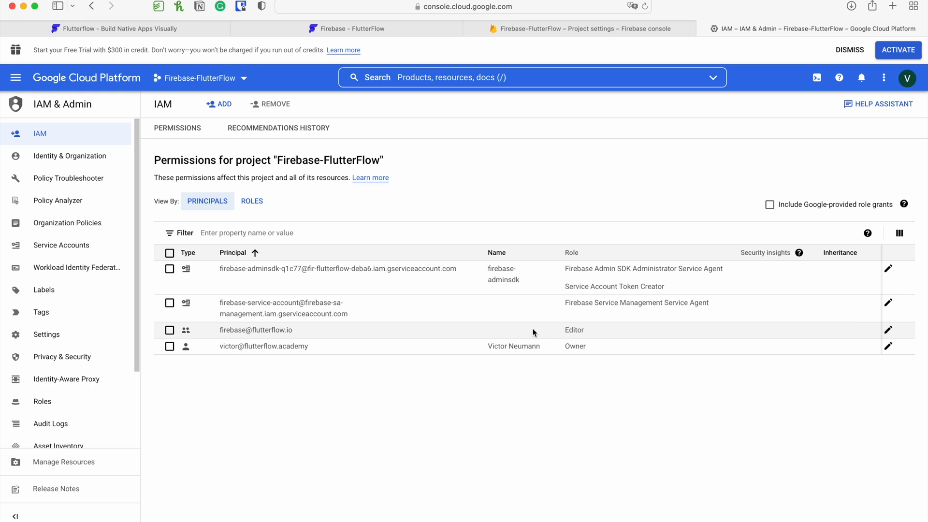
mouse_move(263, 332)
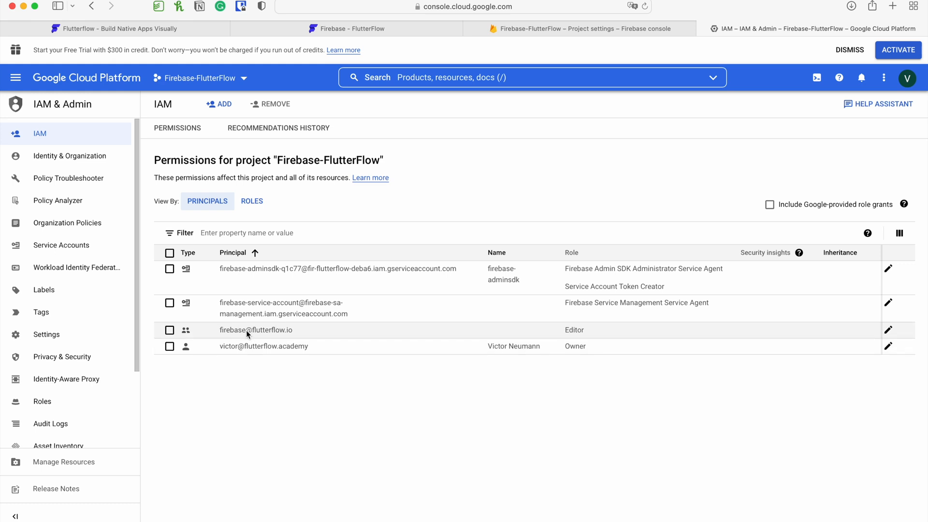
mouse_move(312, 349)
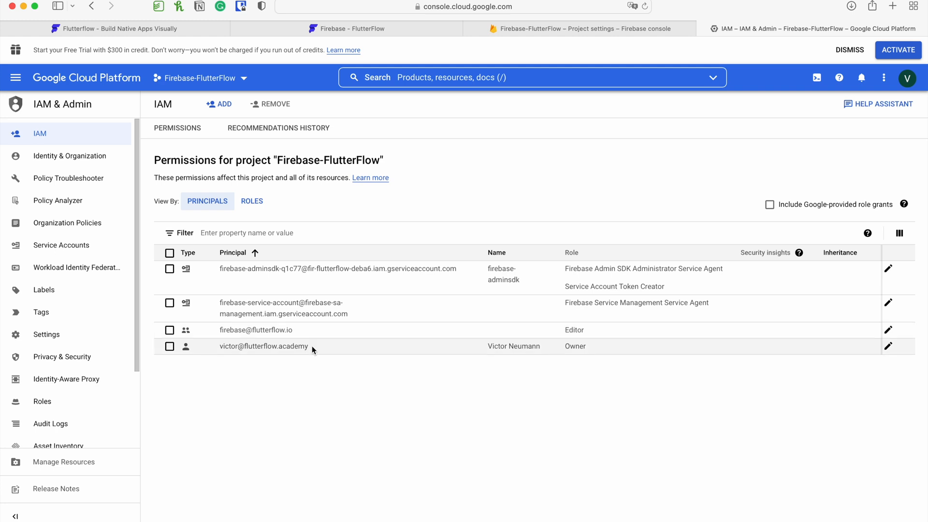
mouse_move(295, 330)
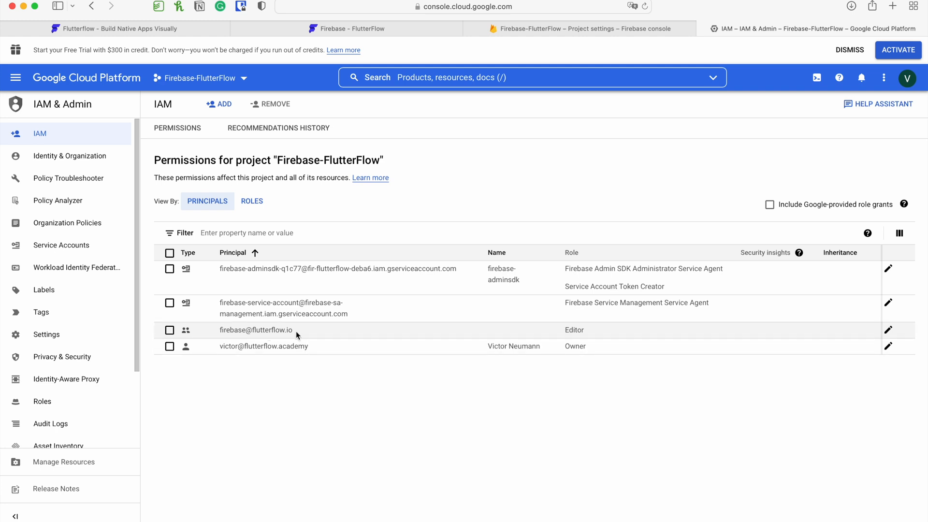
mouse_move(757, 346)
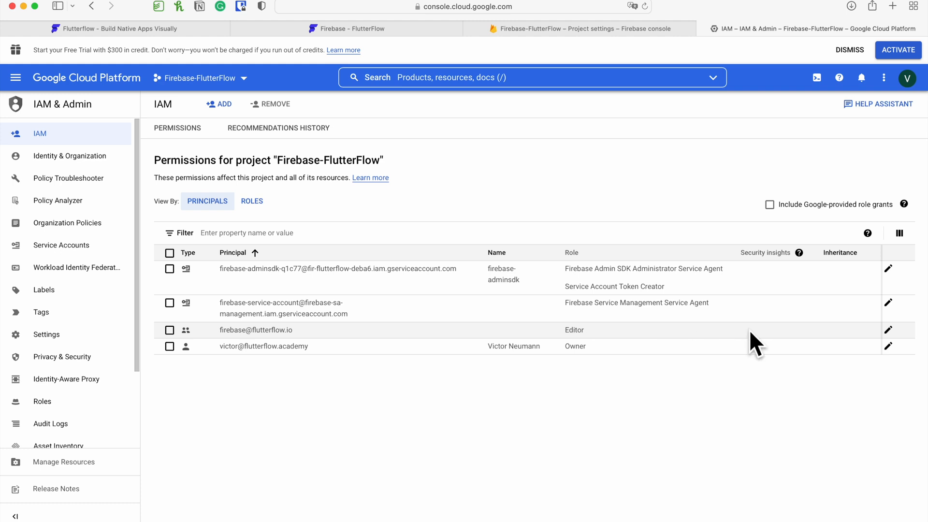
mouse_move(889, 329)
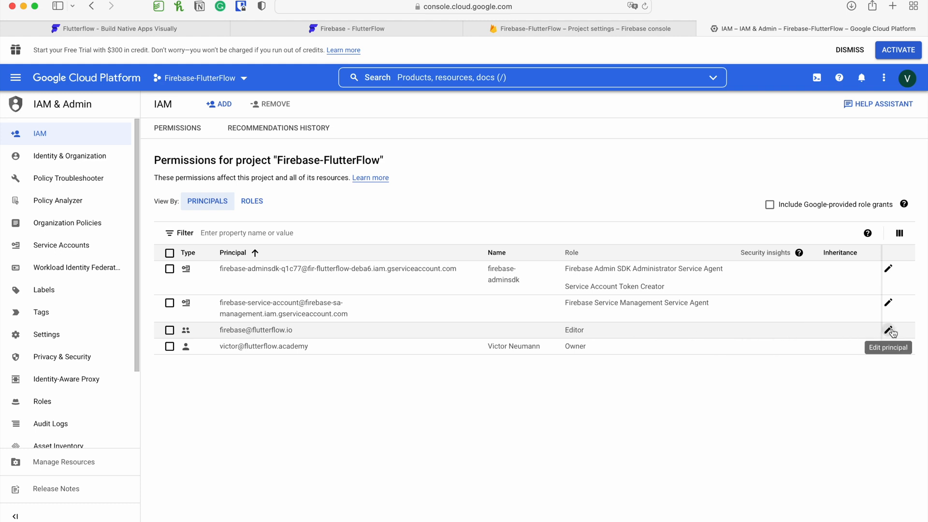
click(887, 331)
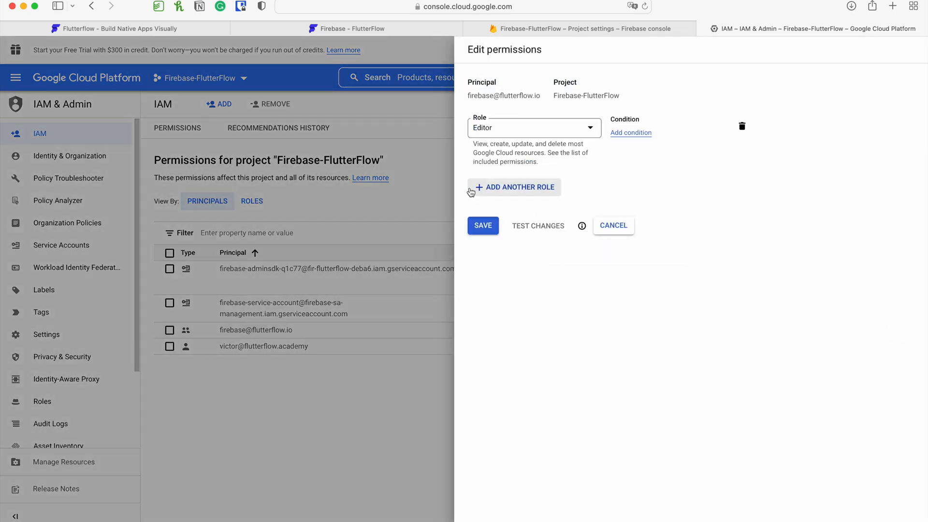
mouse_move(484, 191)
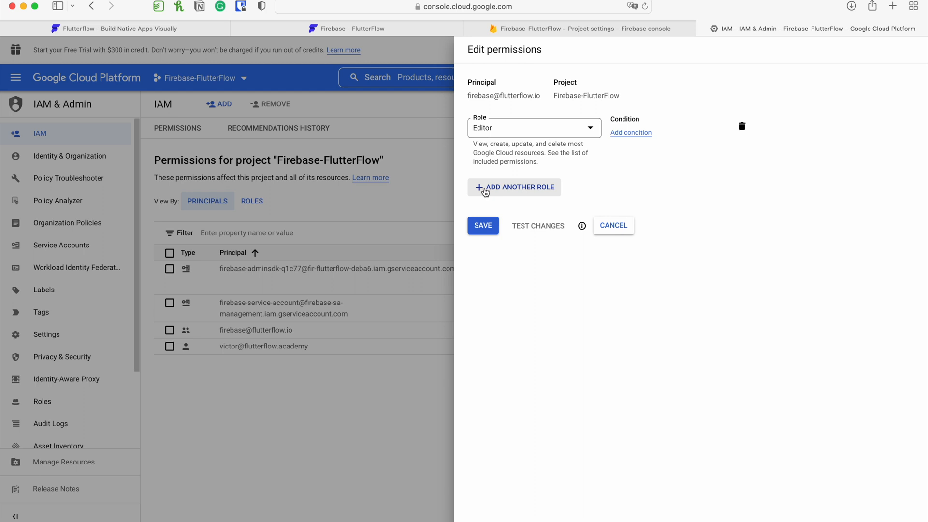
click(514, 186)
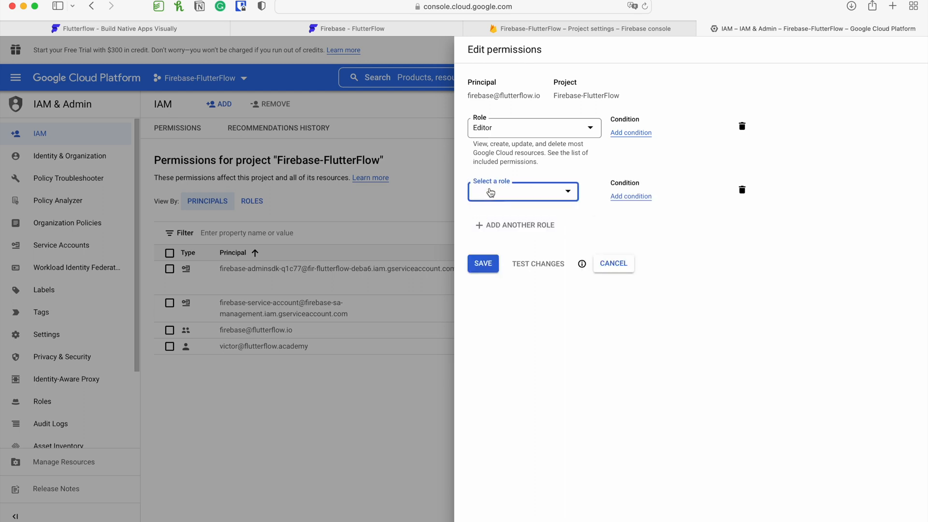
click(523, 190)
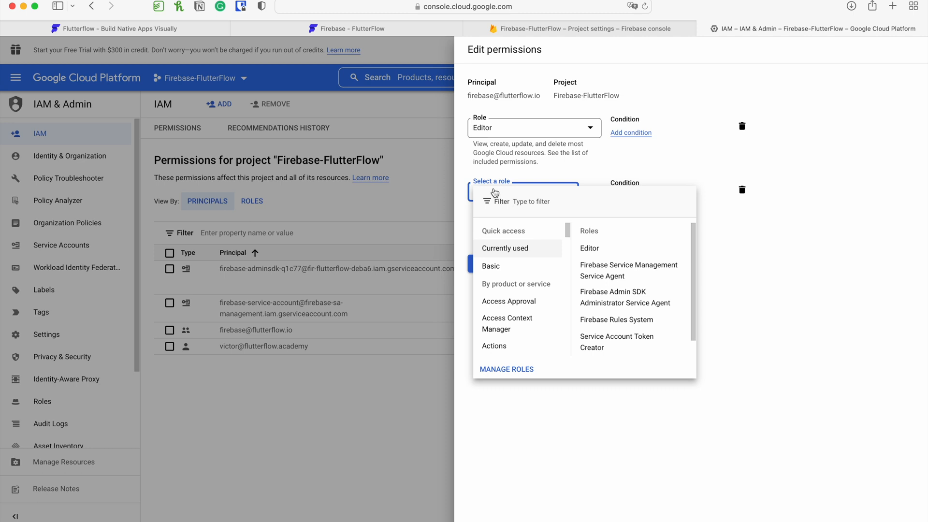
text(cloud fu)
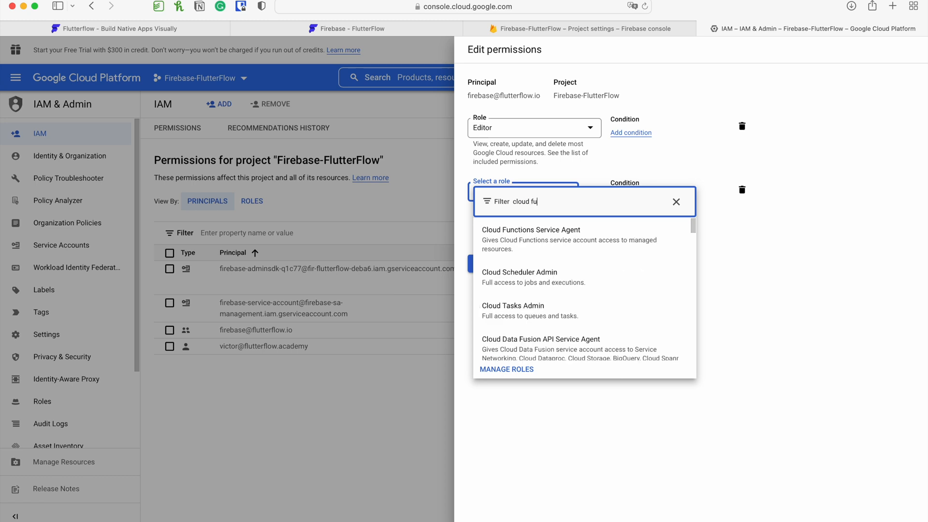
text(ction)
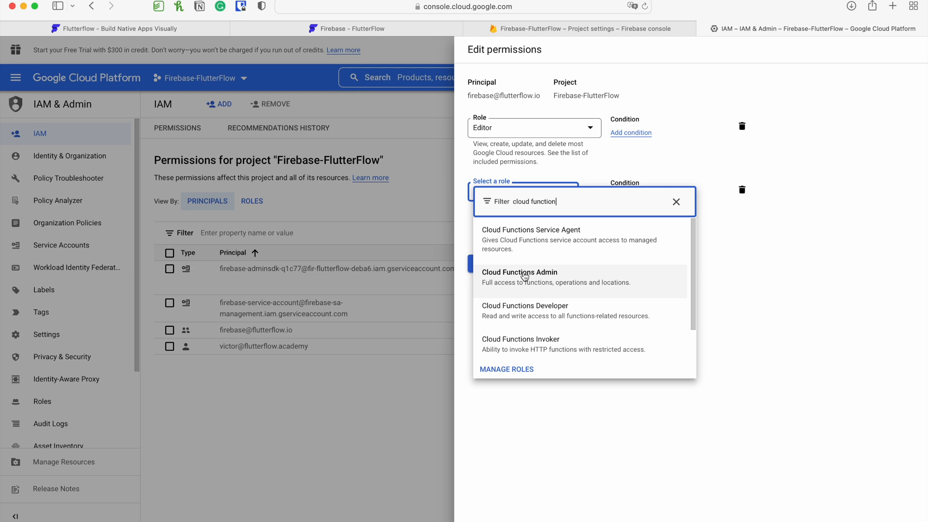
mouse_move(556, 281)
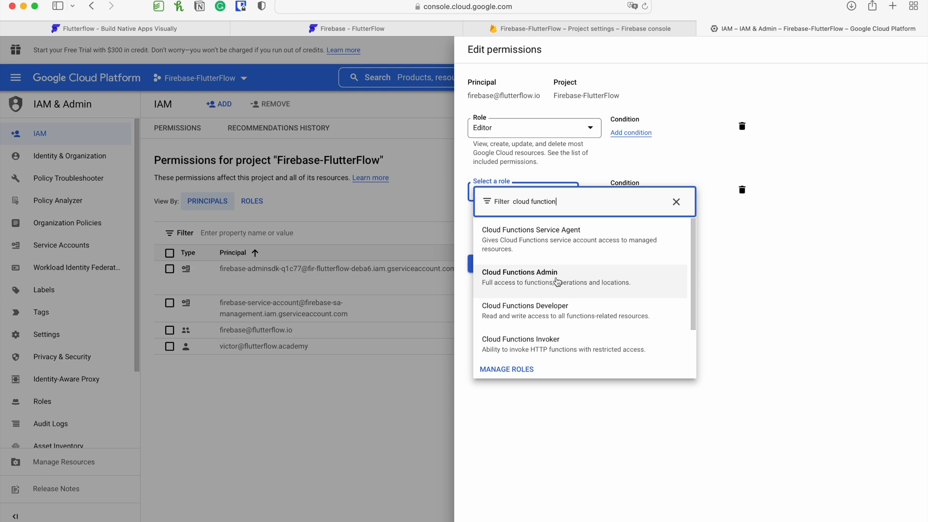
click(519, 277)
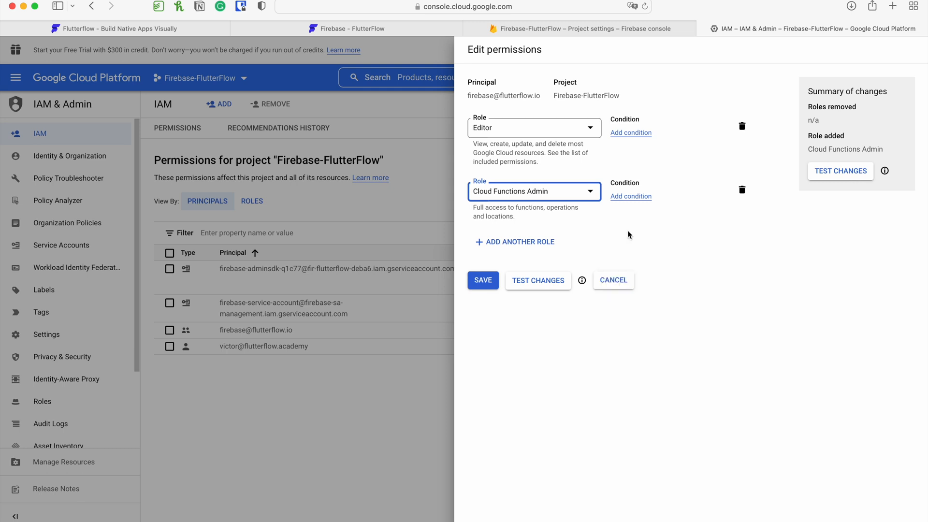
mouse_move(587, 241)
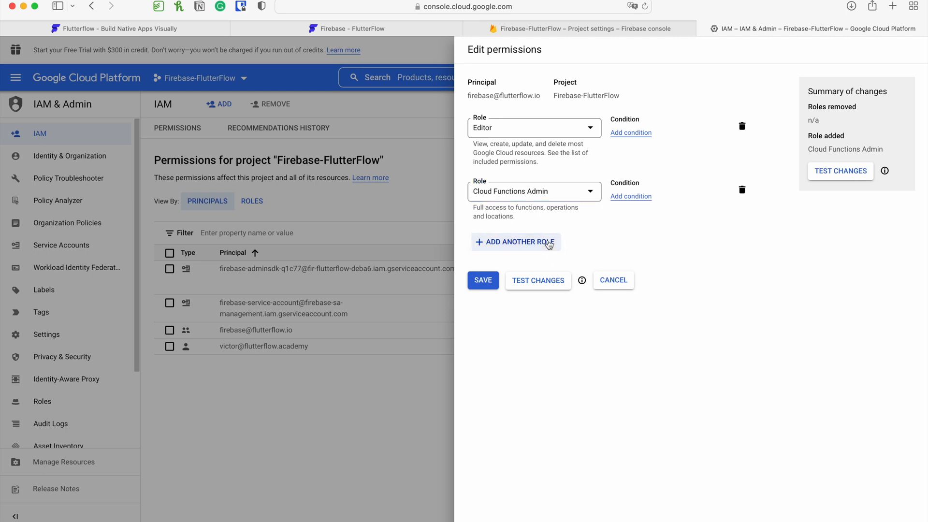
click(515, 241)
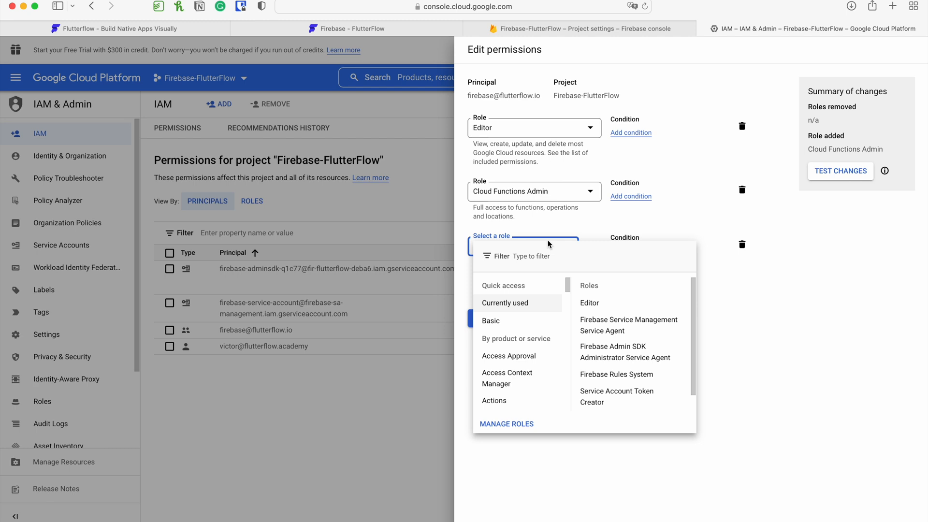
text(Service Accou)
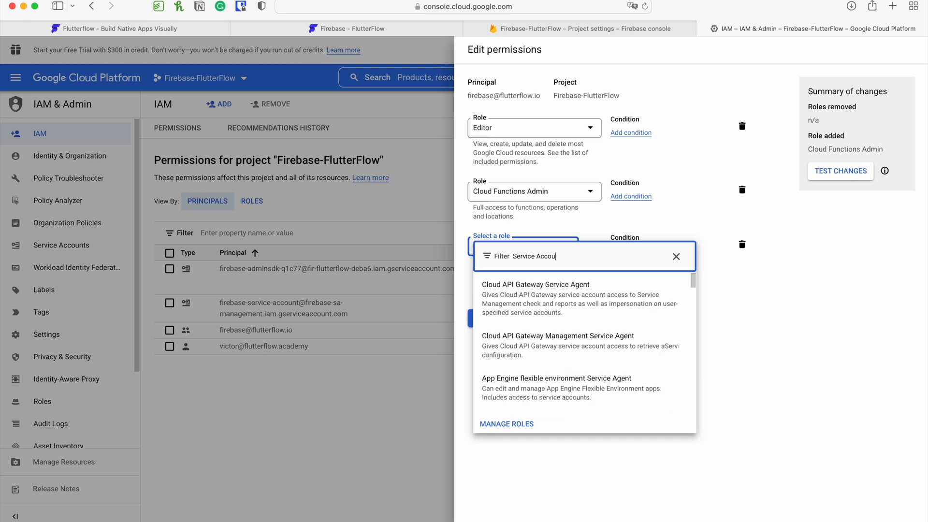
text(nt User)
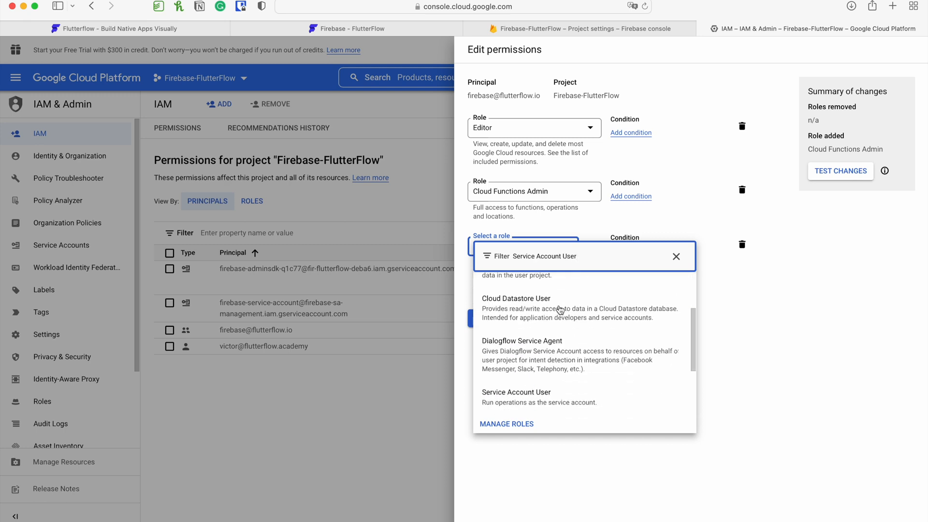
scroll(down, 3)
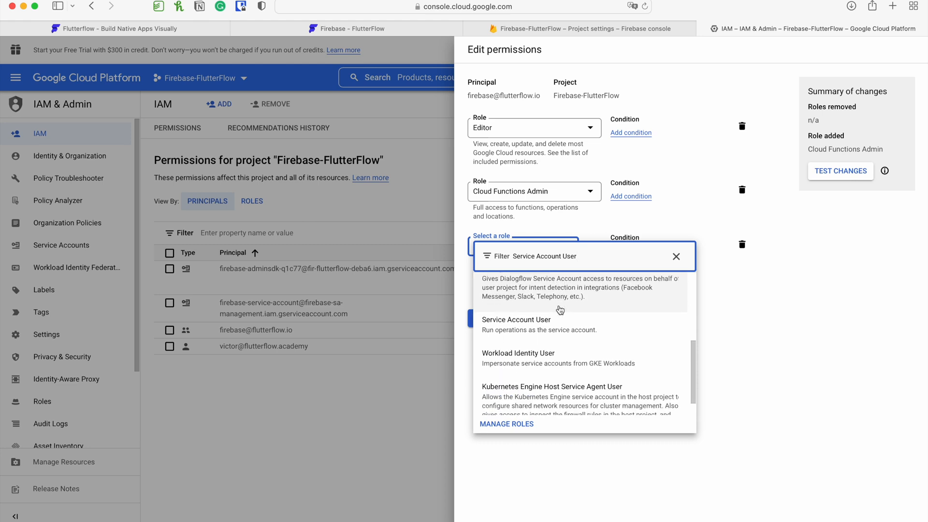
scroll(down, 3)
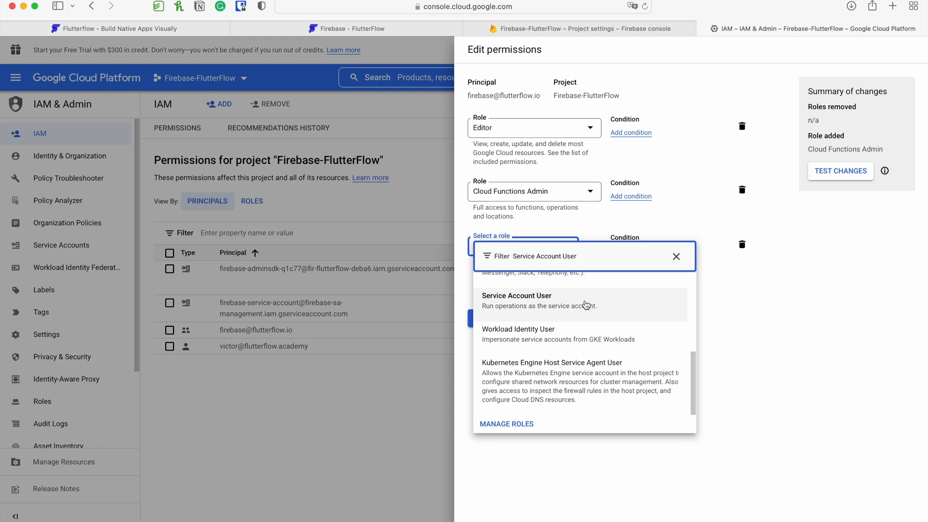
click(515, 296)
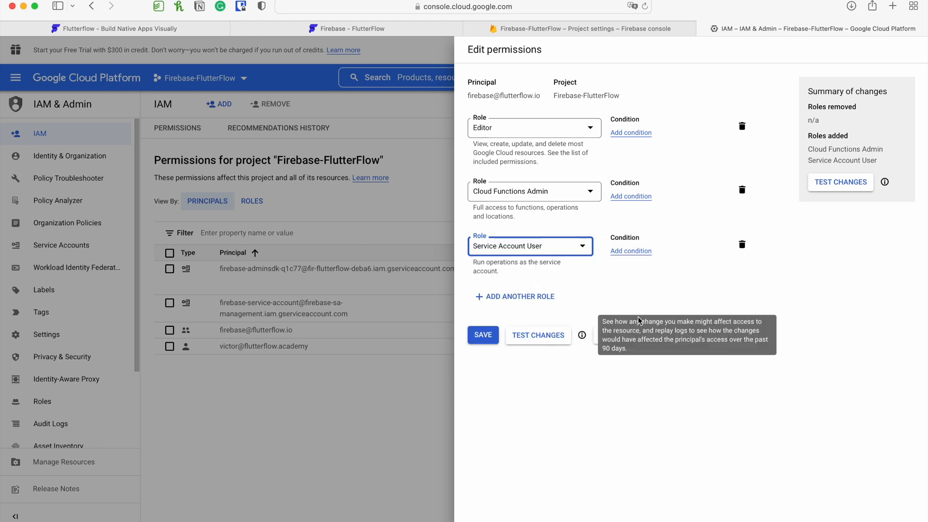
mouse_move(680, 281)
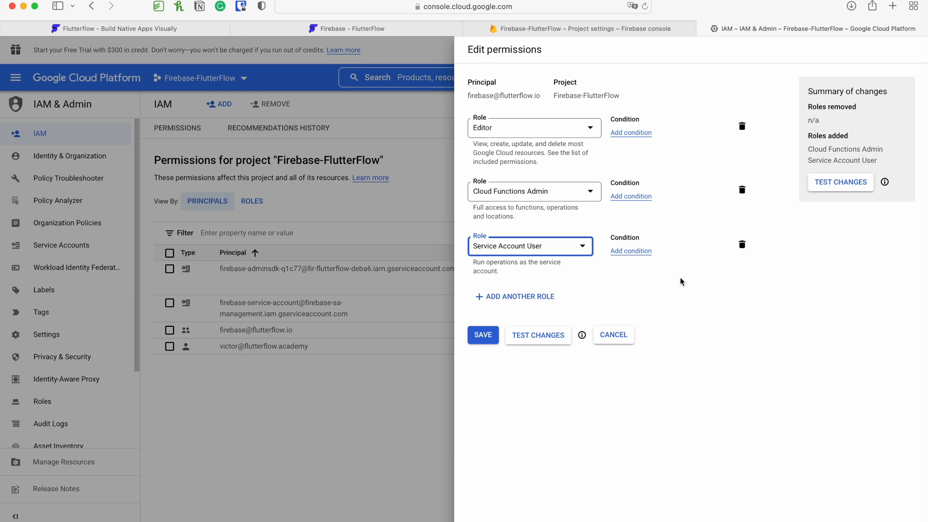
mouse_move(504, 142)
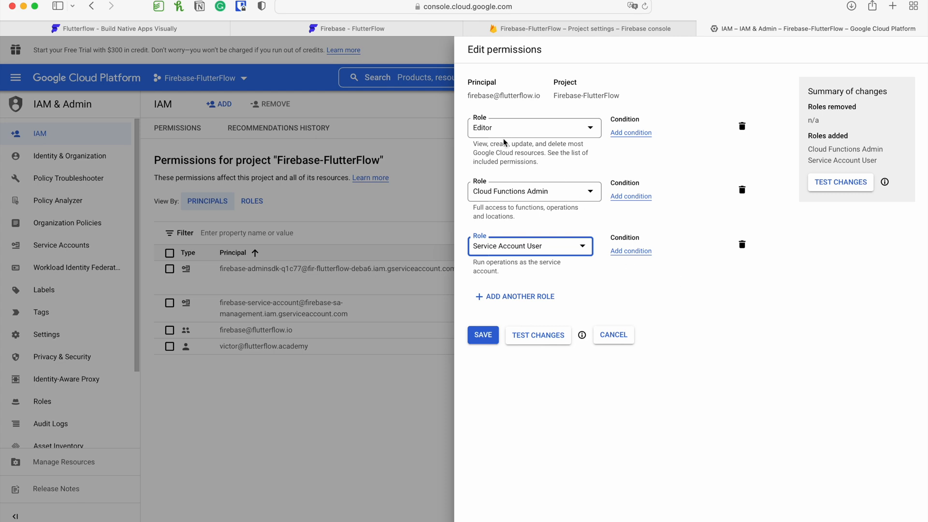
mouse_move(514, 248)
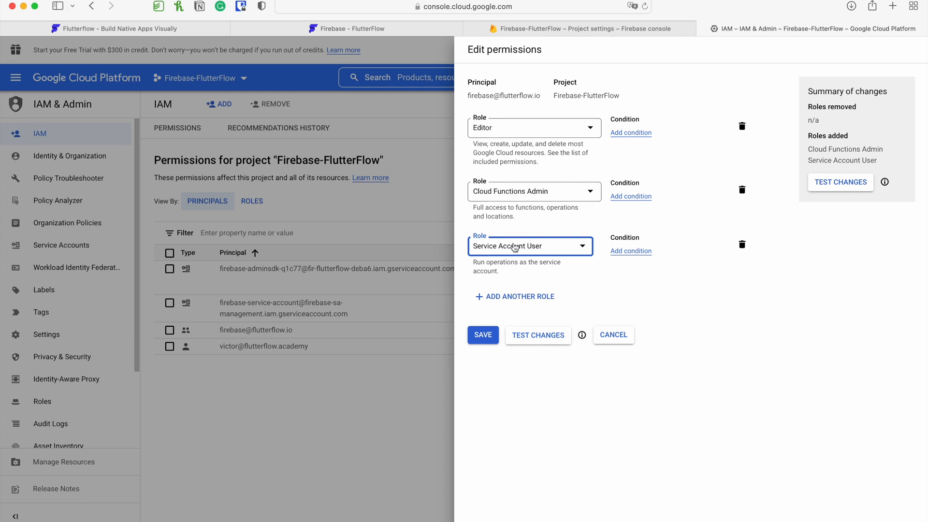
mouse_move(535, 96)
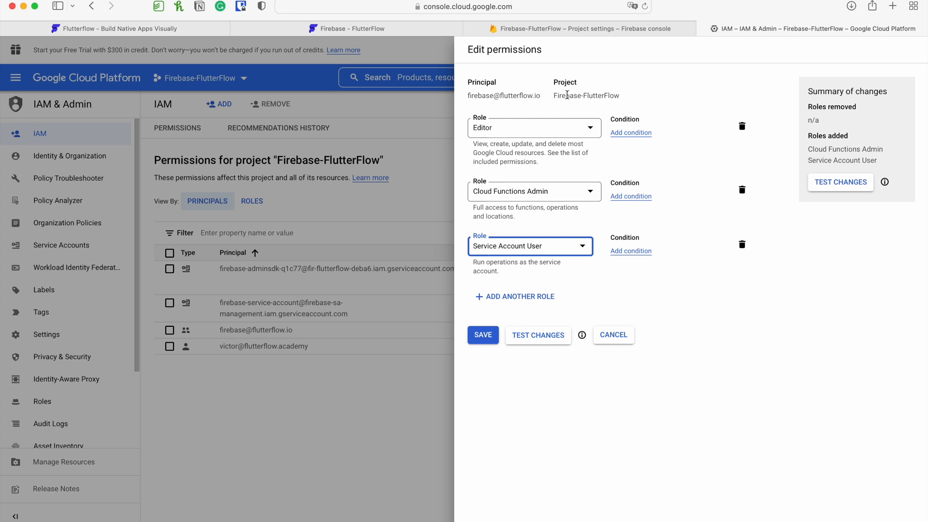
mouse_move(573, 54)
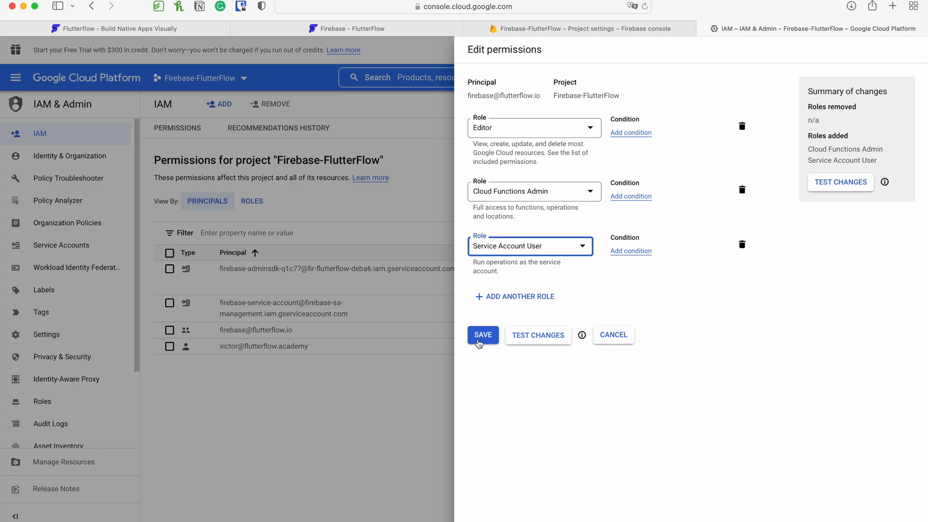
Save the updated roles so the principal holds Editor, Cloud Functions Admin and Service Account User
click(482, 334)
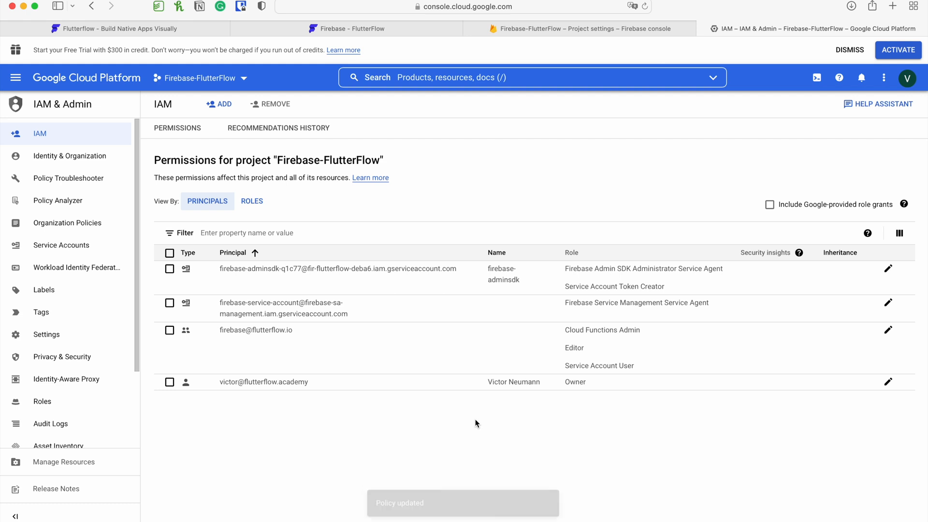
mouse_move(560, 28)
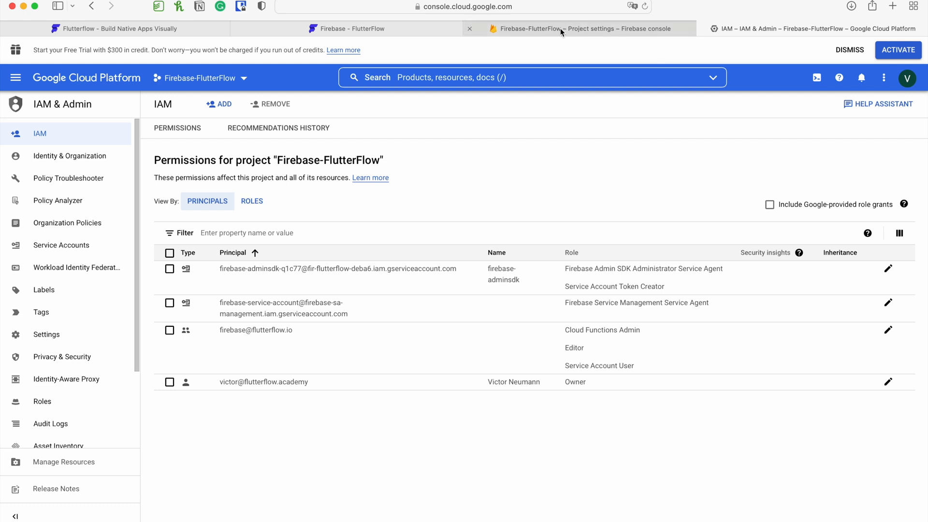
Return to the Firebase-FlutterFlow project overview and expand the Build features list
click(580, 28)
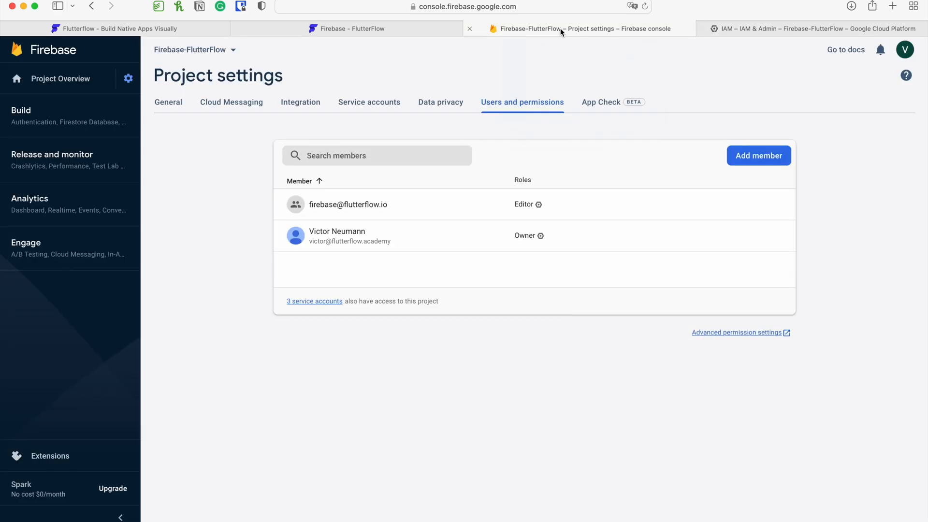
click(60, 78)
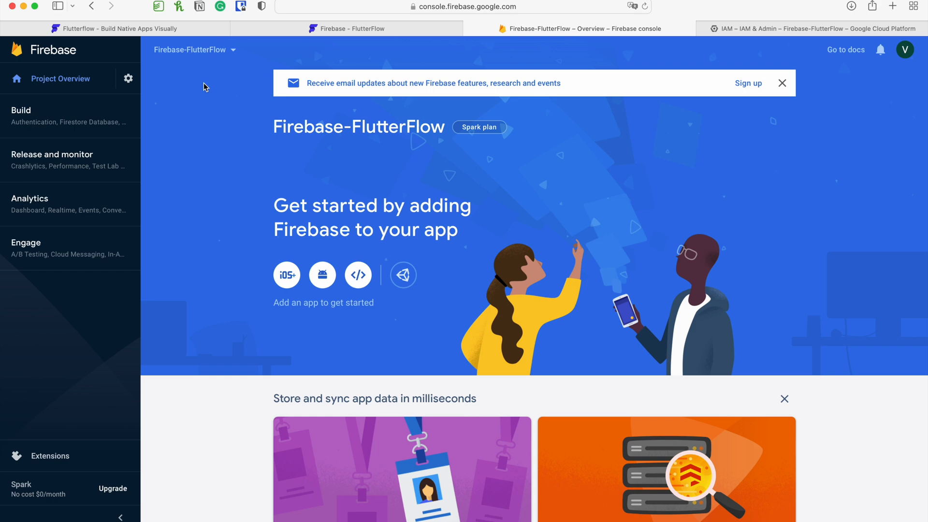
mouse_move(198, 65)
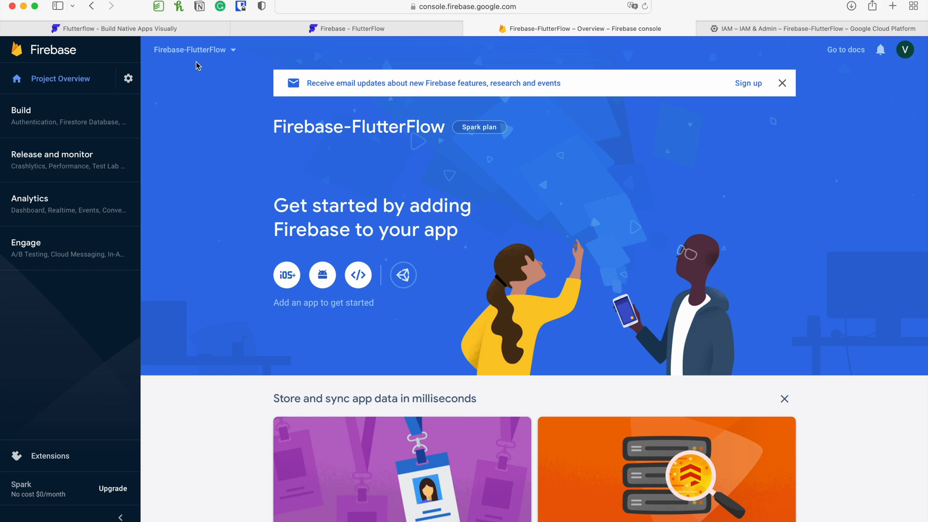
mouse_move(85, 217)
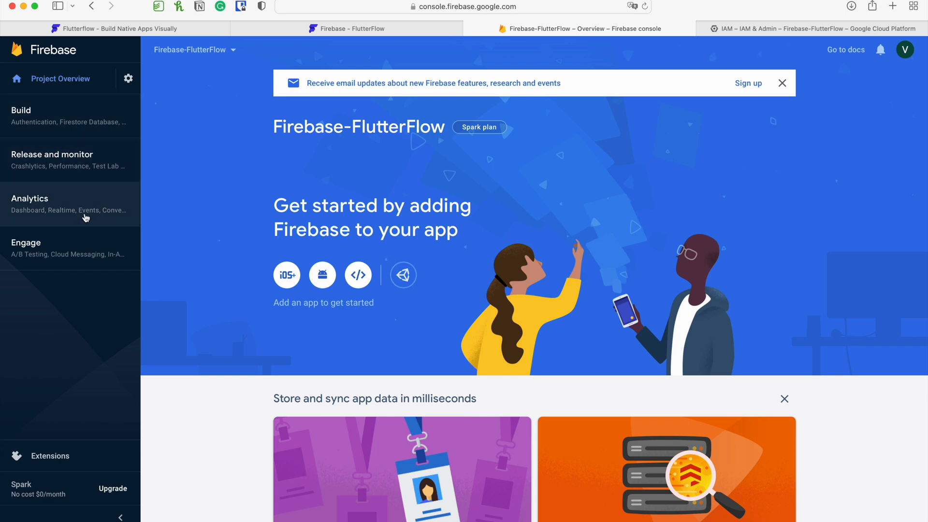
click(20, 110)
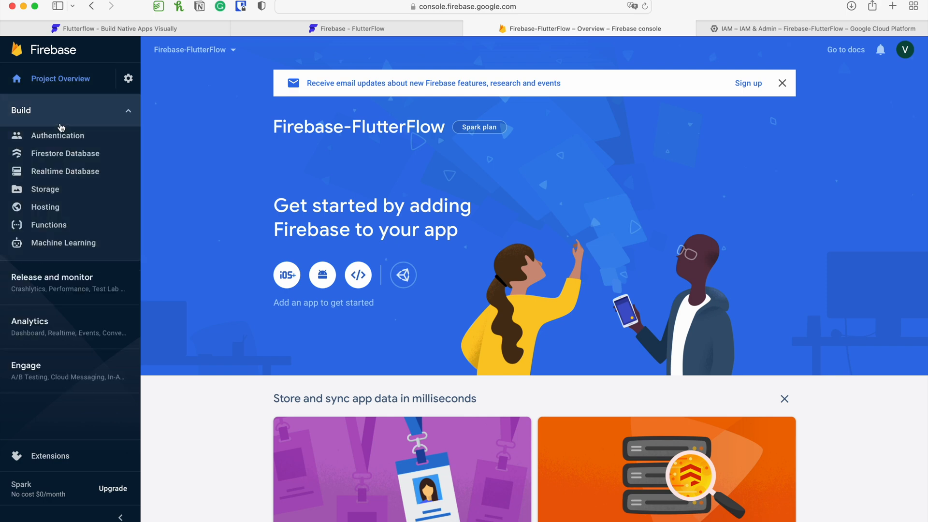
mouse_move(67, 153)
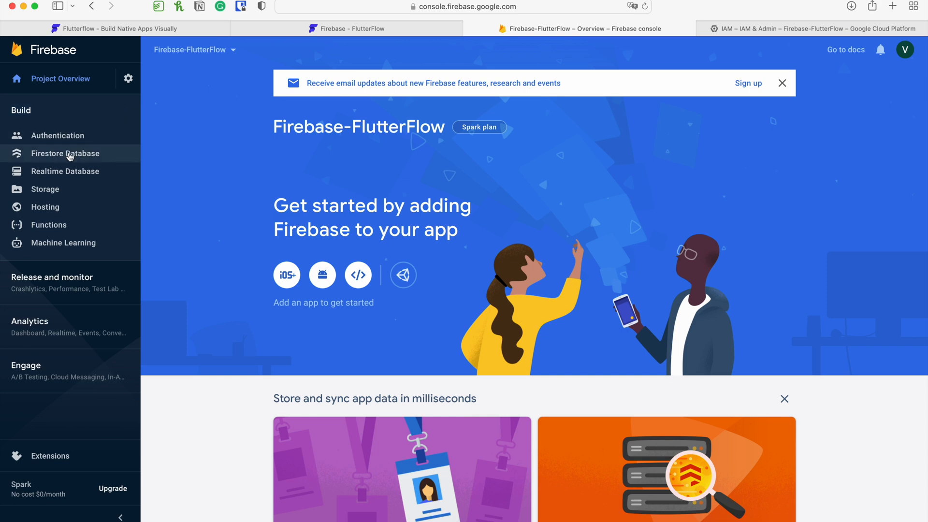
Start creating a Cloud Firestore database from the Firestore Database page
click(65, 154)
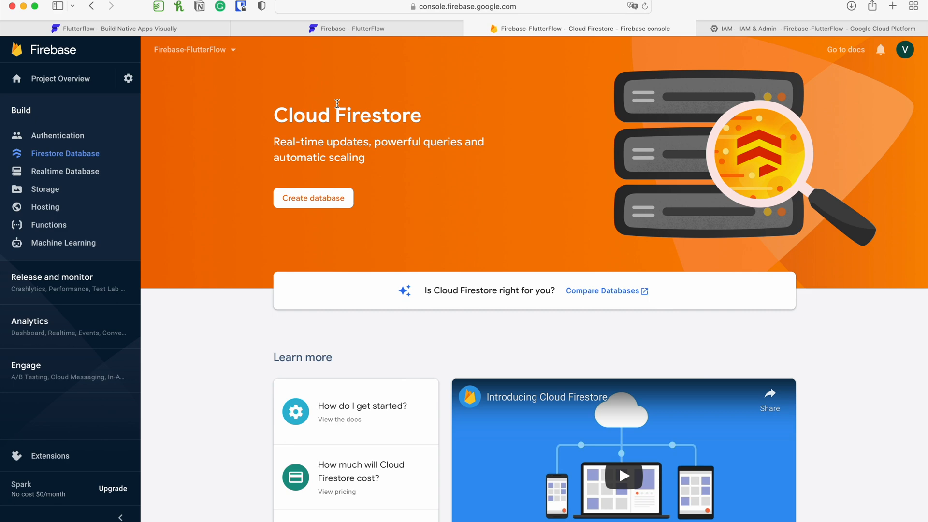
mouse_move(336, 204)
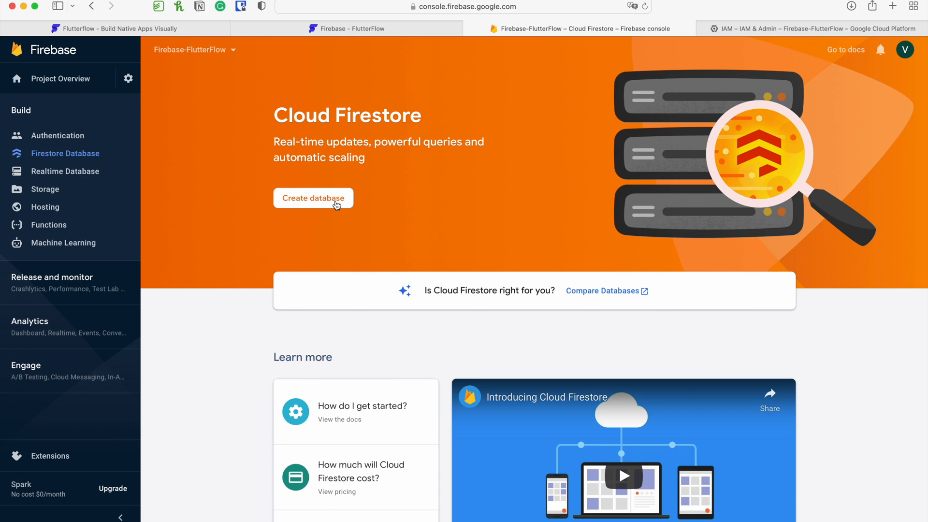
click(312, 197)
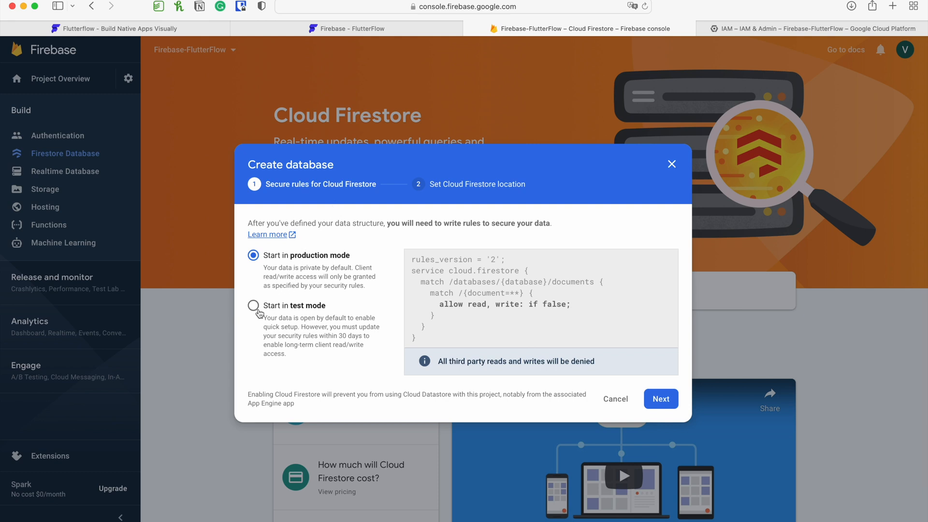
Choose 'Start in test mode' for the new database's security rules
click(252, 305)
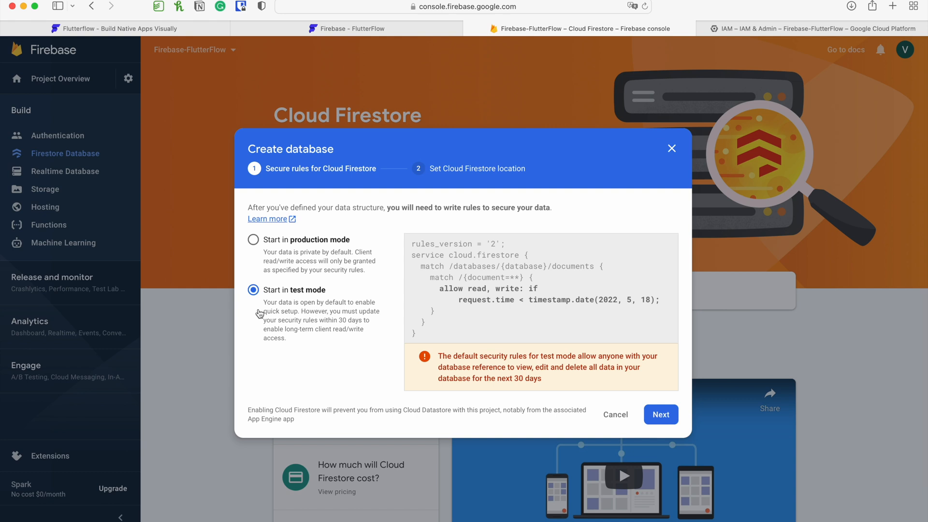
mouse_move(237, 268)
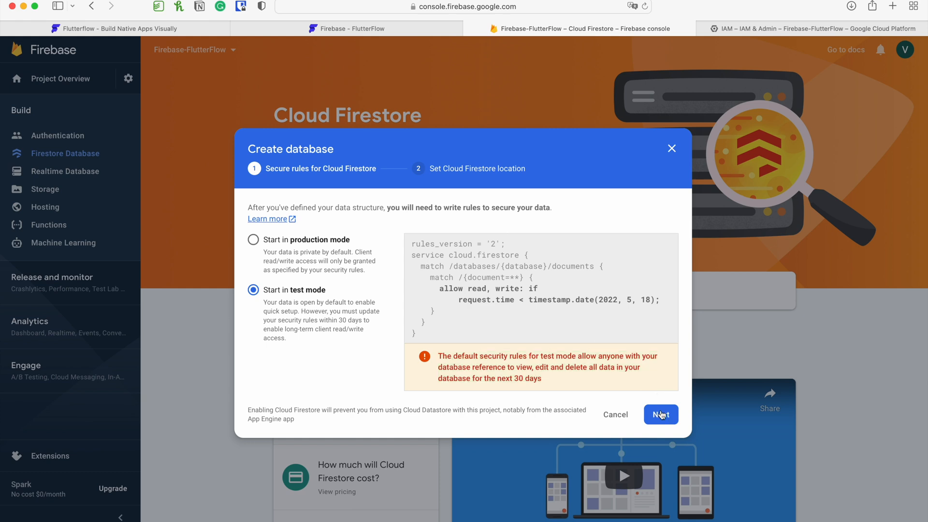
Enable the Firestore database in the nam5 (us-central) location
click(660, 414)
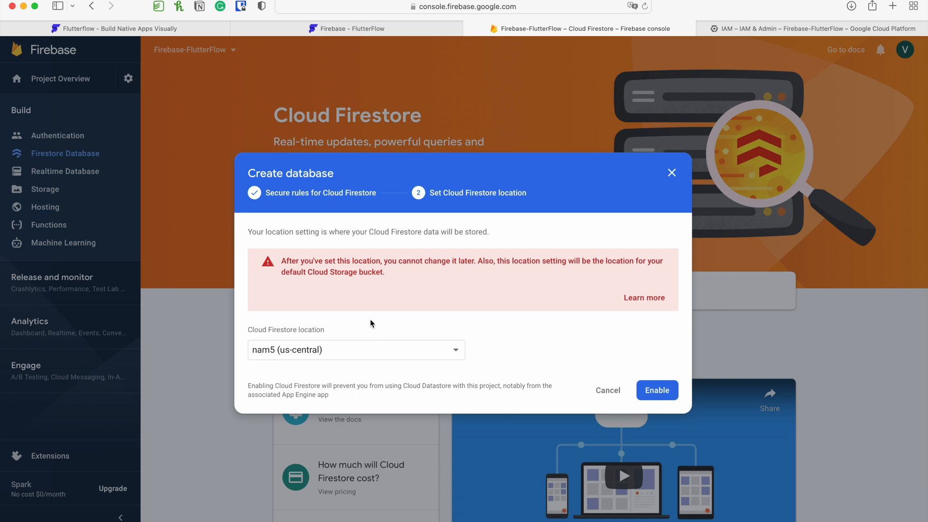
mouse_move(338, 344)
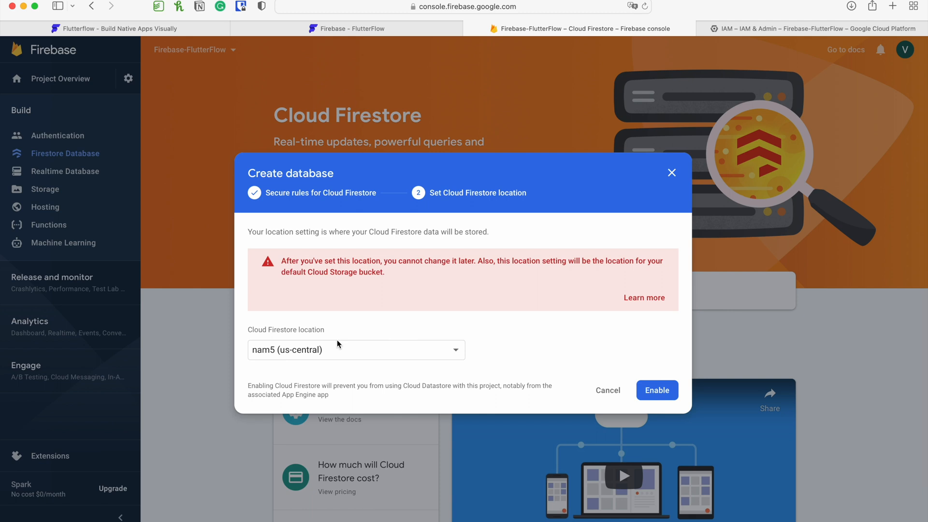
mouse_move(652, 377)
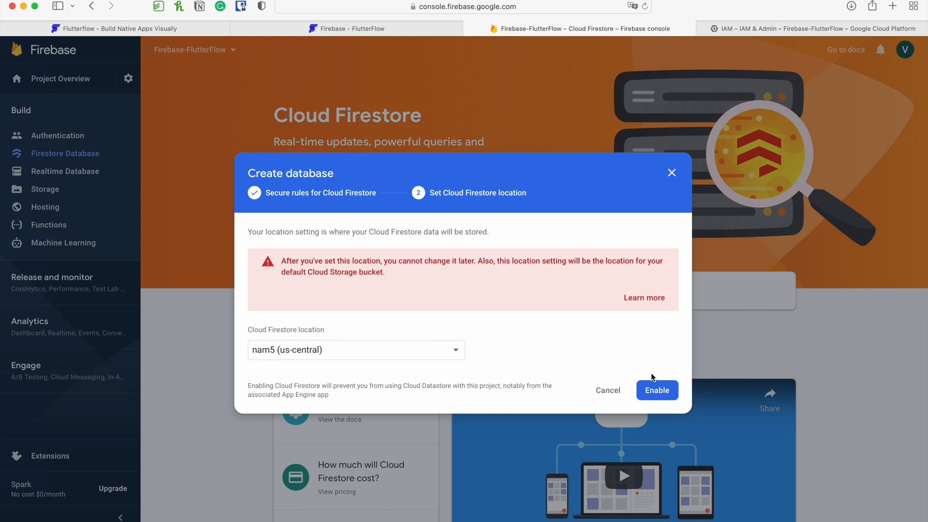
click(656, 389)
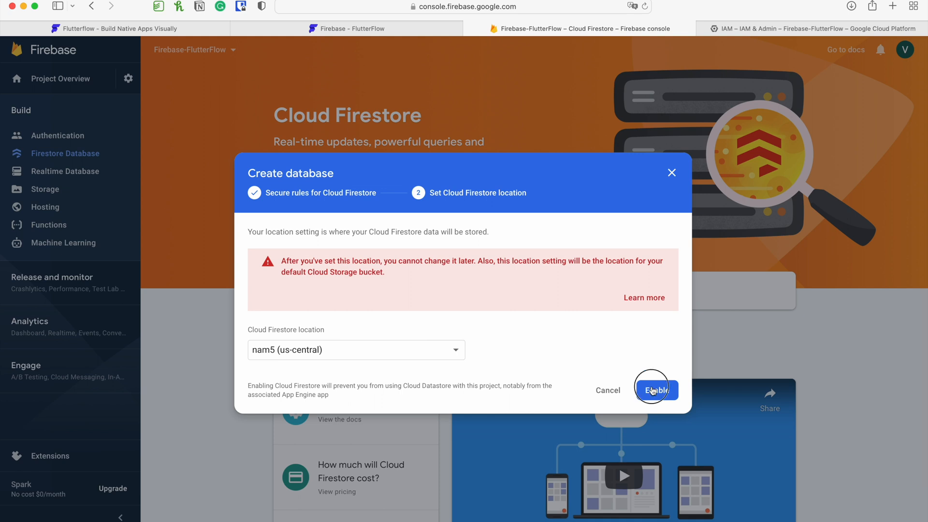
click(655, 390)
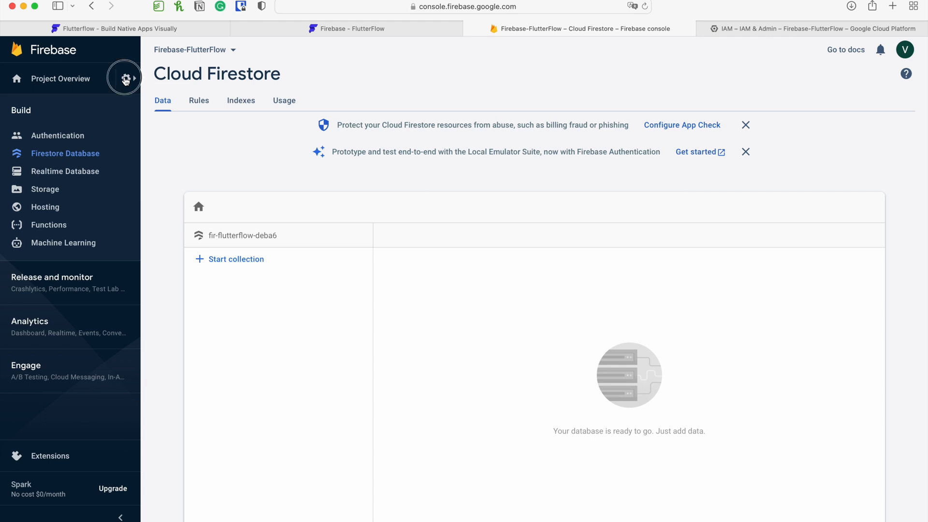
Open Project settings and select the project ID fir-flutterflow-deba6
click(125, 78)
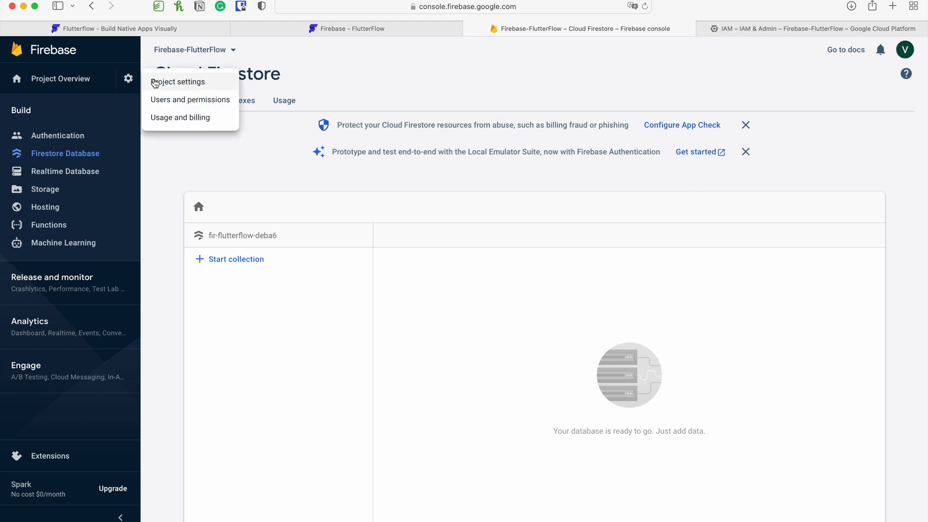
click(178, 81)
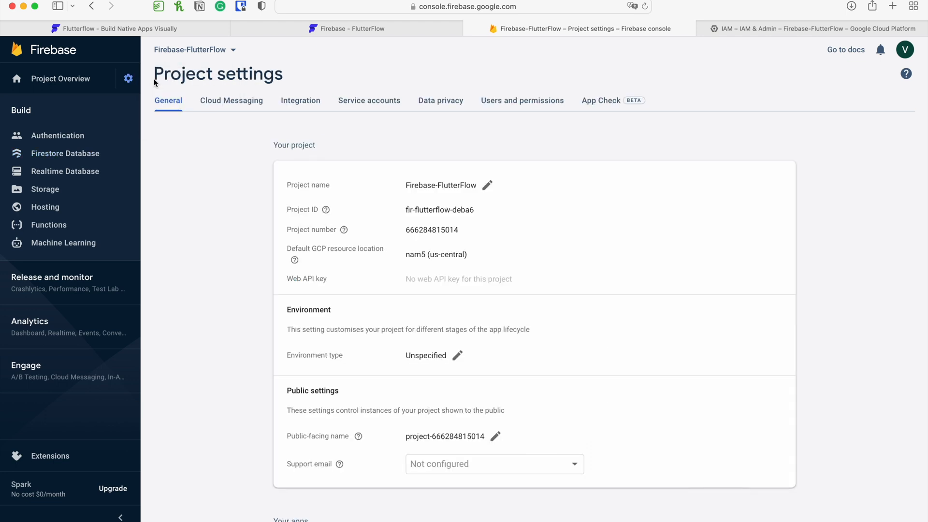
mouse_move(209, 165)
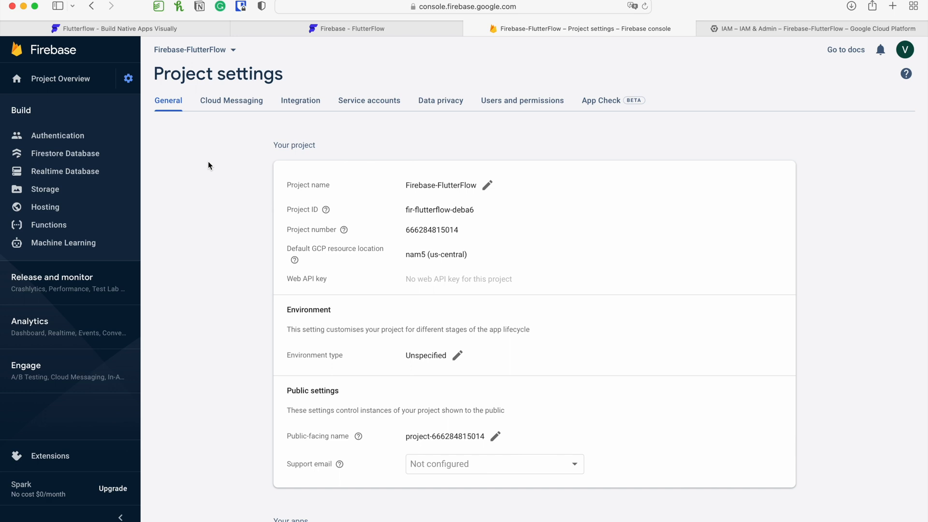
mouse_move(182, 126)
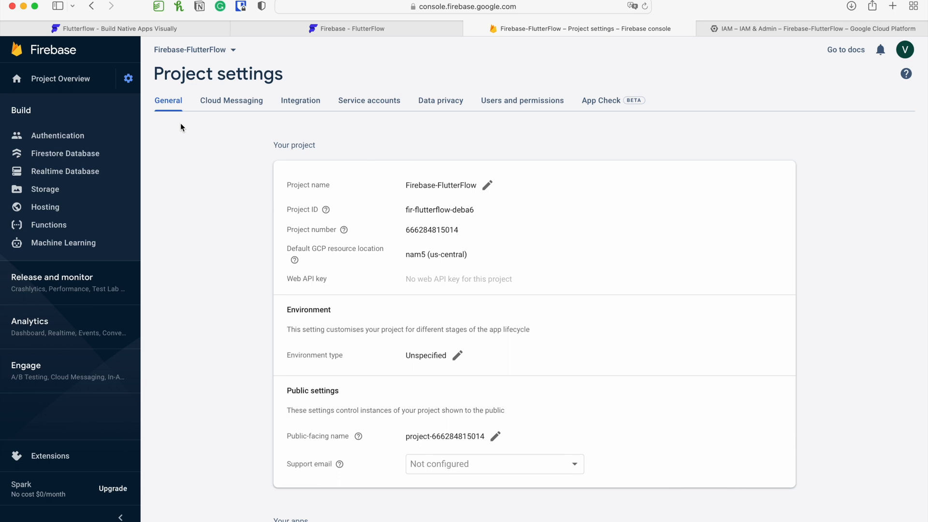
mouse_move(290, 191)
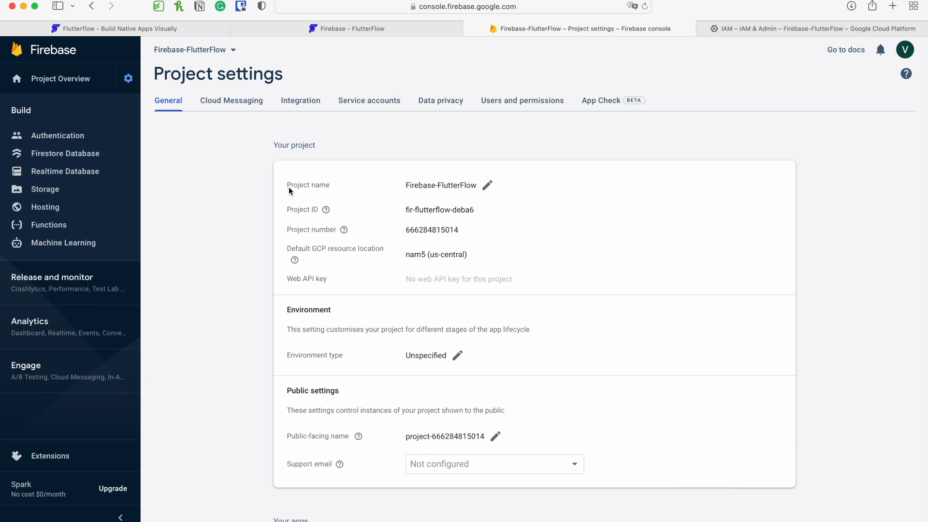
double_click(438, 210)
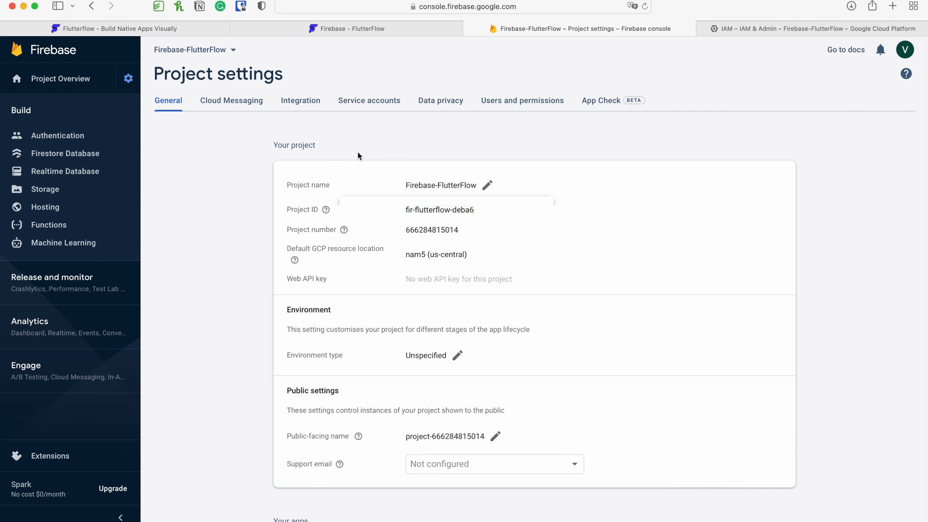
mouse_move(346, 28)
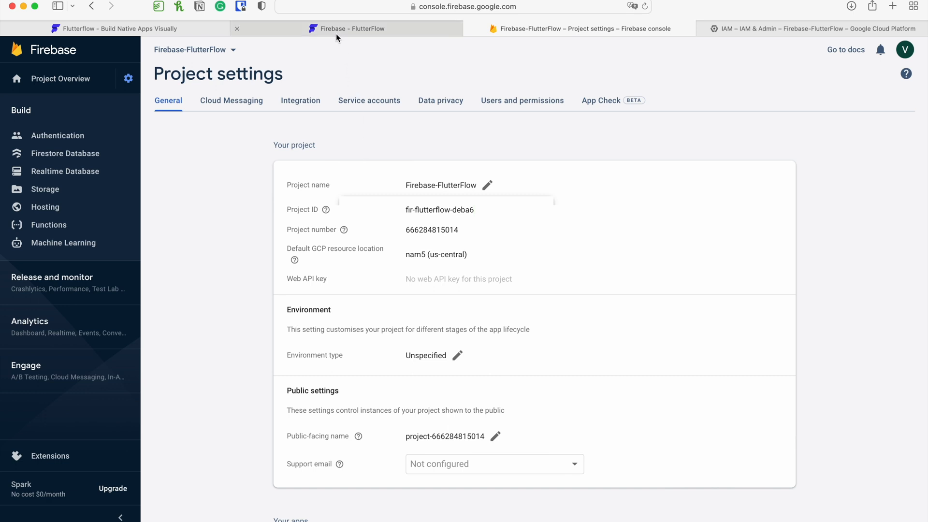
Enter fir-flutterflow-deba6 as the Firebase Project ID in FlutterFlow's Firebase settings
click(346, 28)
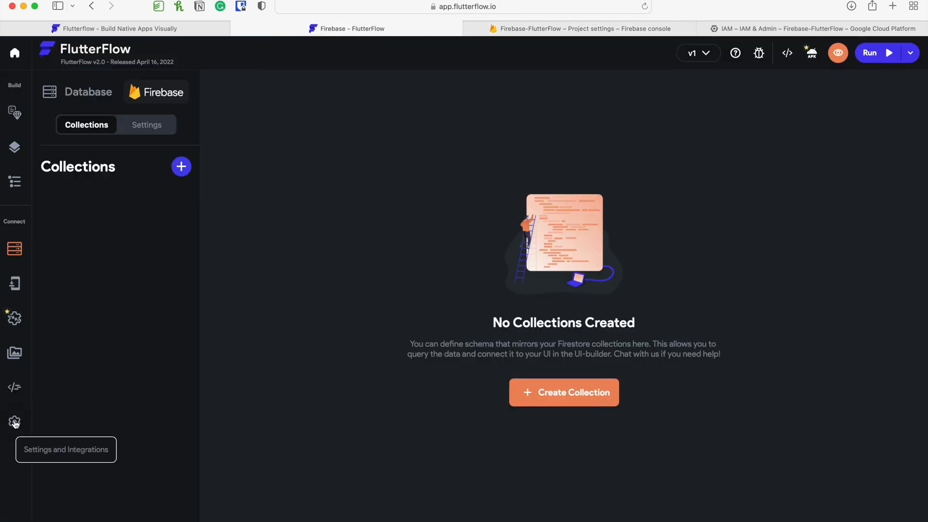
mouse_move(14, 115)
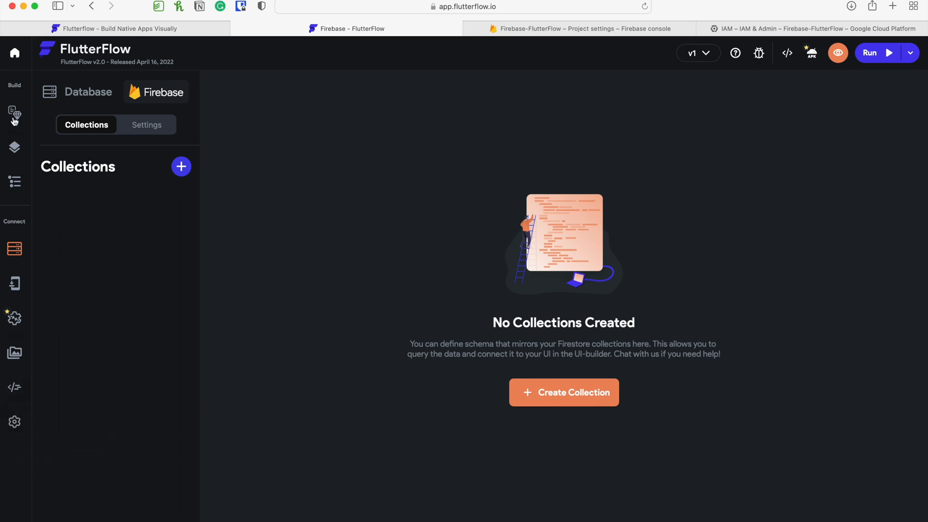
mouse_move(19, 444)
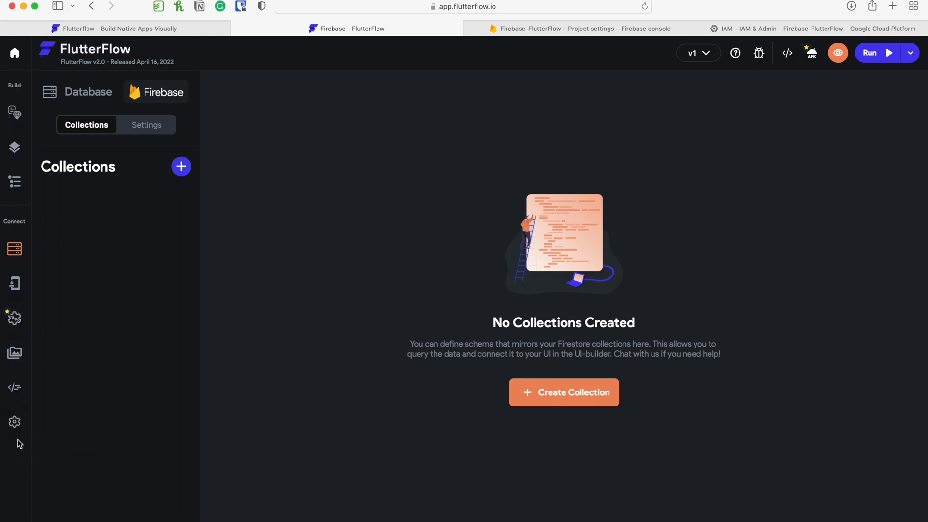
mouse_move(15, 421)
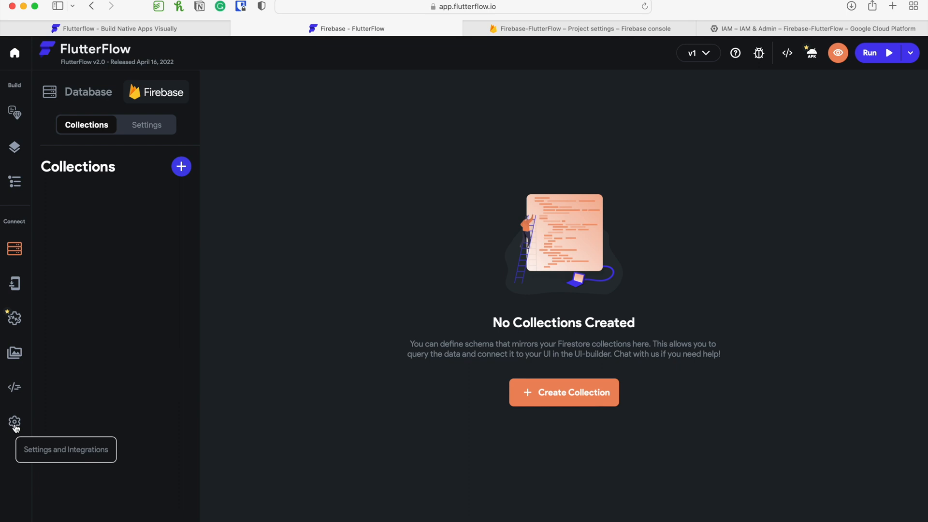
click(14, 422)
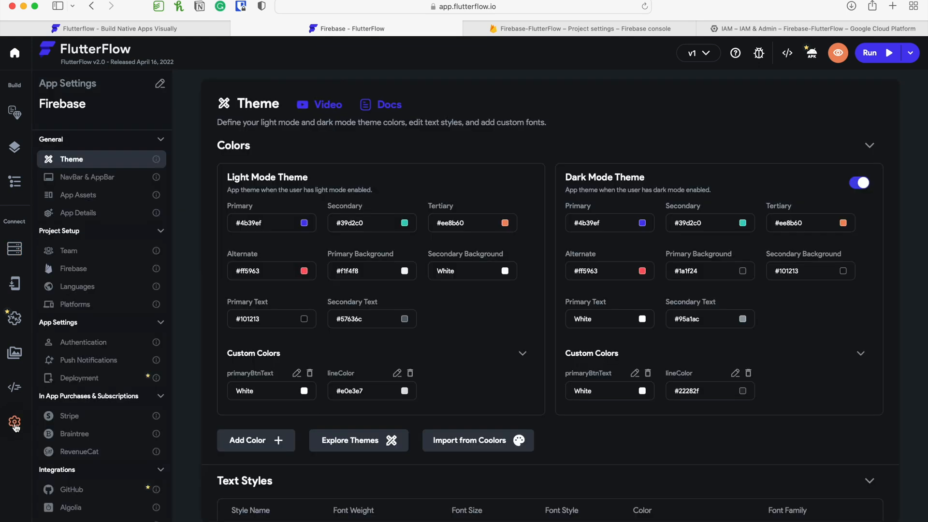
click(75, 268)
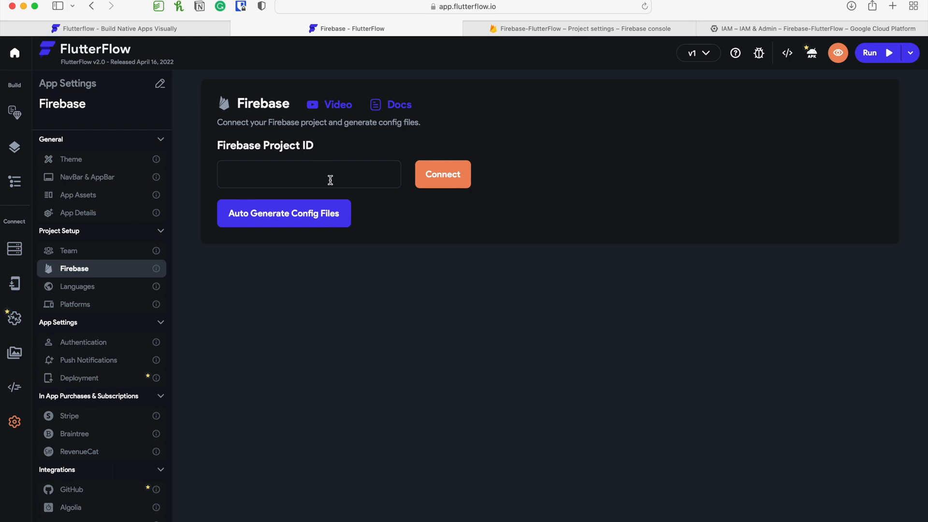
text(fir-flutterflow-deba6)
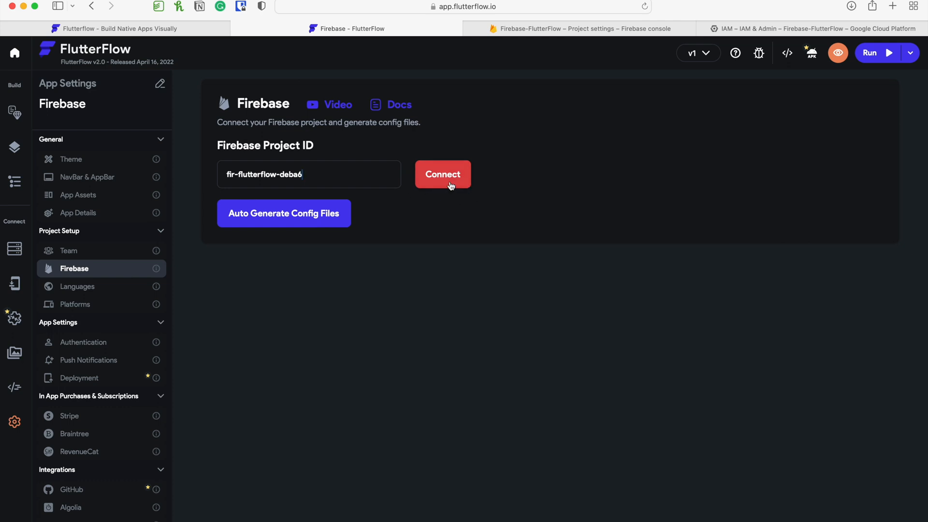
Connect the FlutterFlow app to Firebase project fir-flutterflow-deba6
click(441, 174)
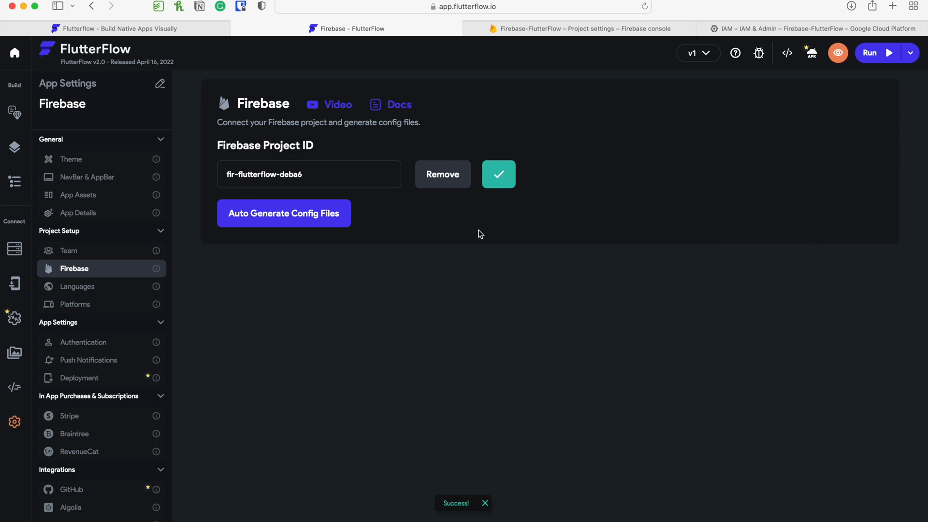
mouse_move(516, 217)
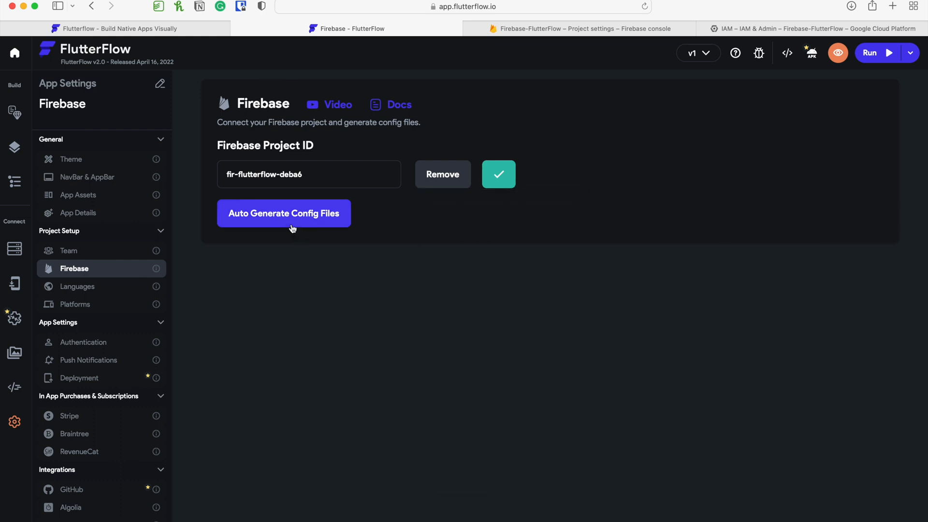
Auto-generate the Firebase config files for package com.flutterflow.firebase, completing the setup
click(283, 212)
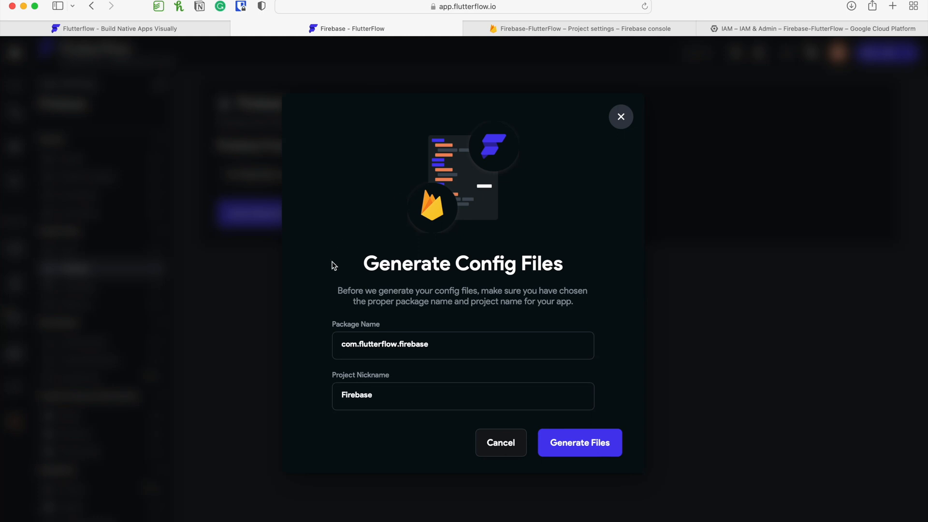
mouse_move(579, 441)
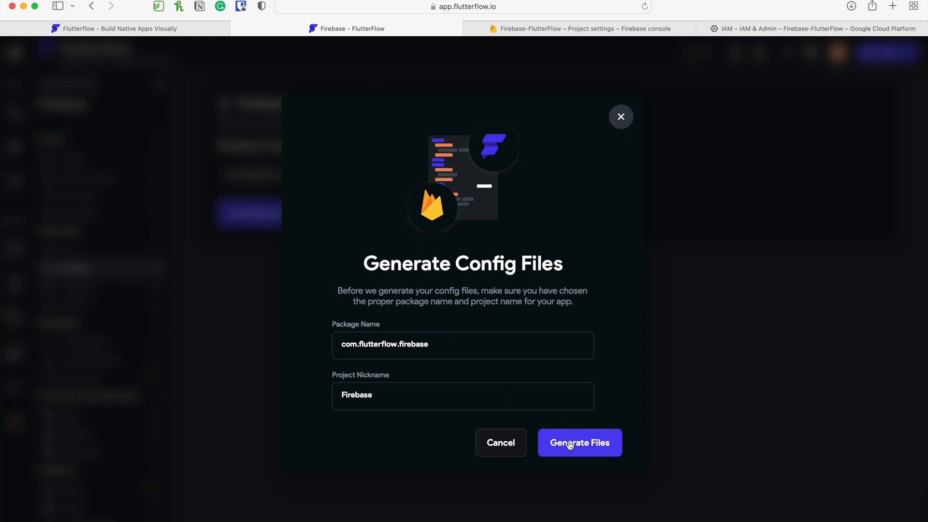
click(579, 443)
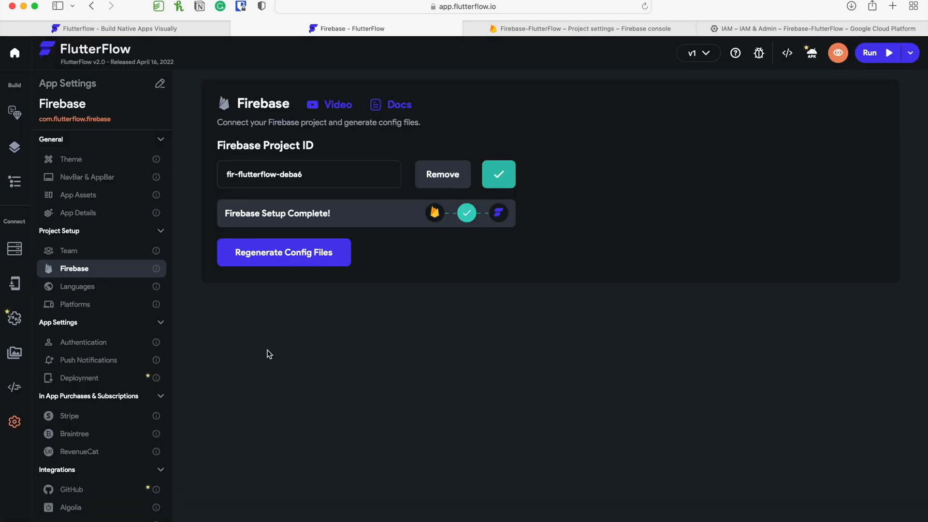
mouse_move(466, 213)
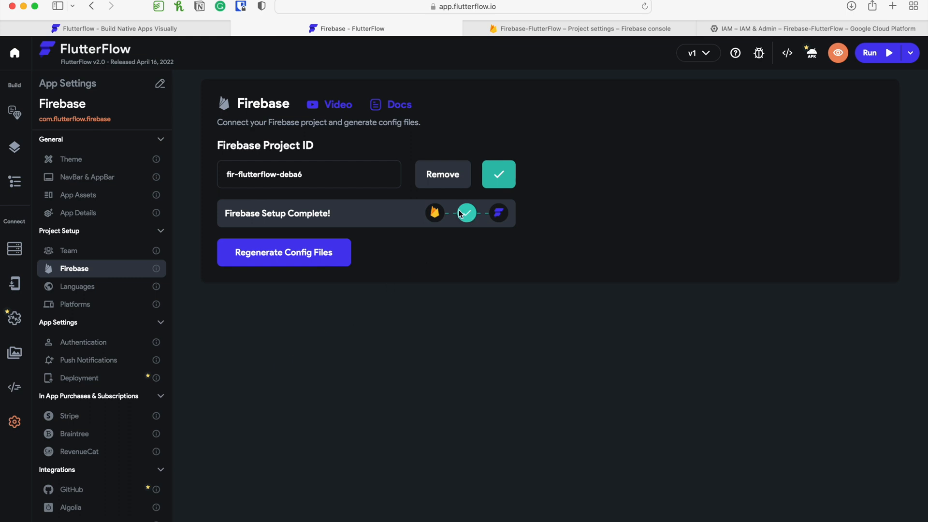
mouse_move(444, 214)
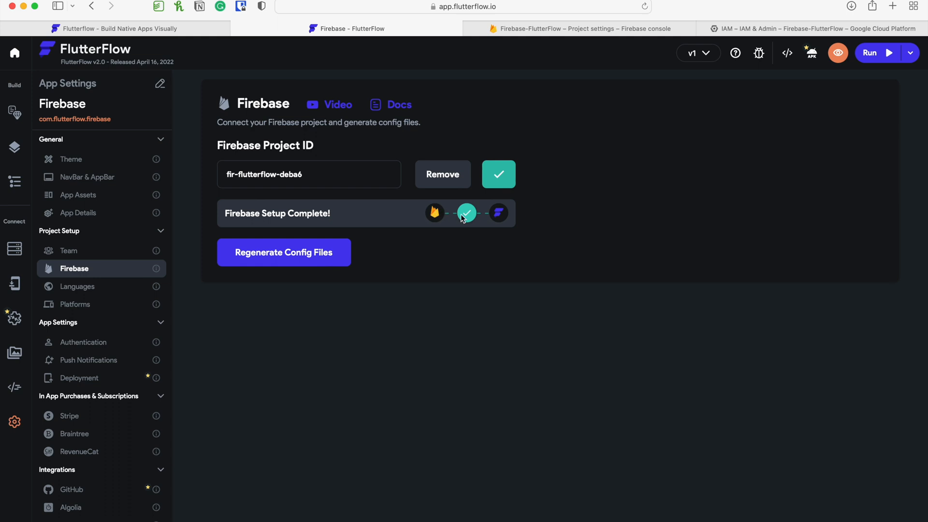
mouse_move(484, 268)
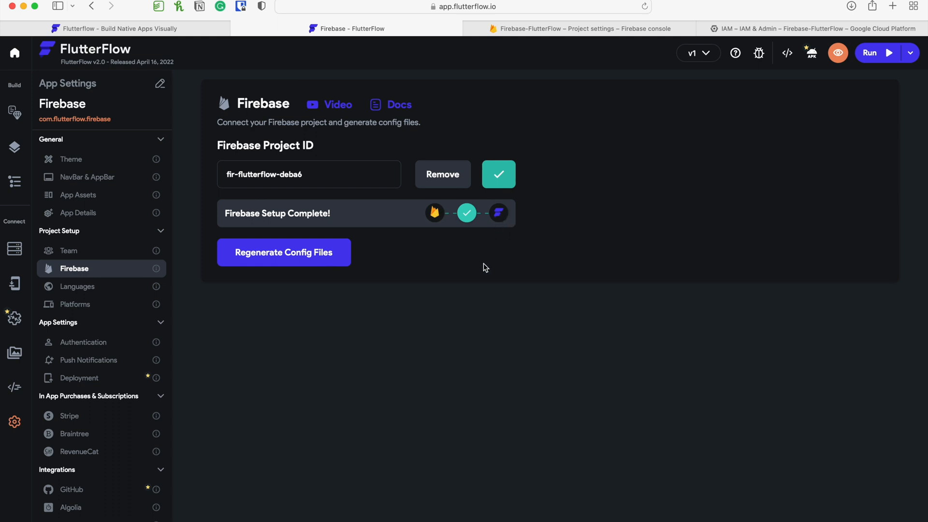